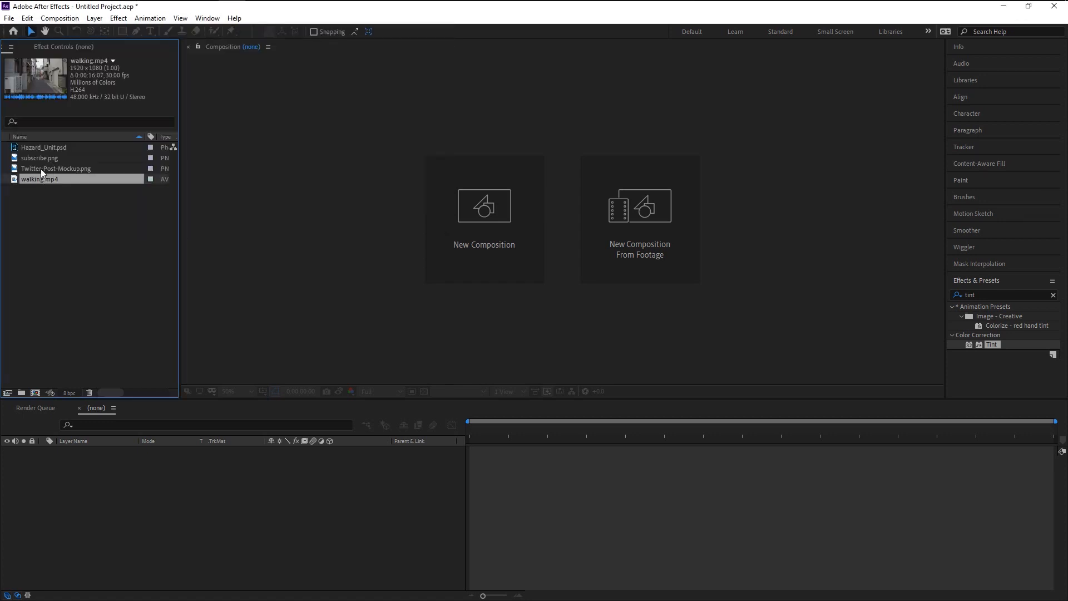
Preview the imported Twitter post, subscribe and soldier artwork items in the Project panel
{"action": "left_click", "coordinate": [56, 168]}
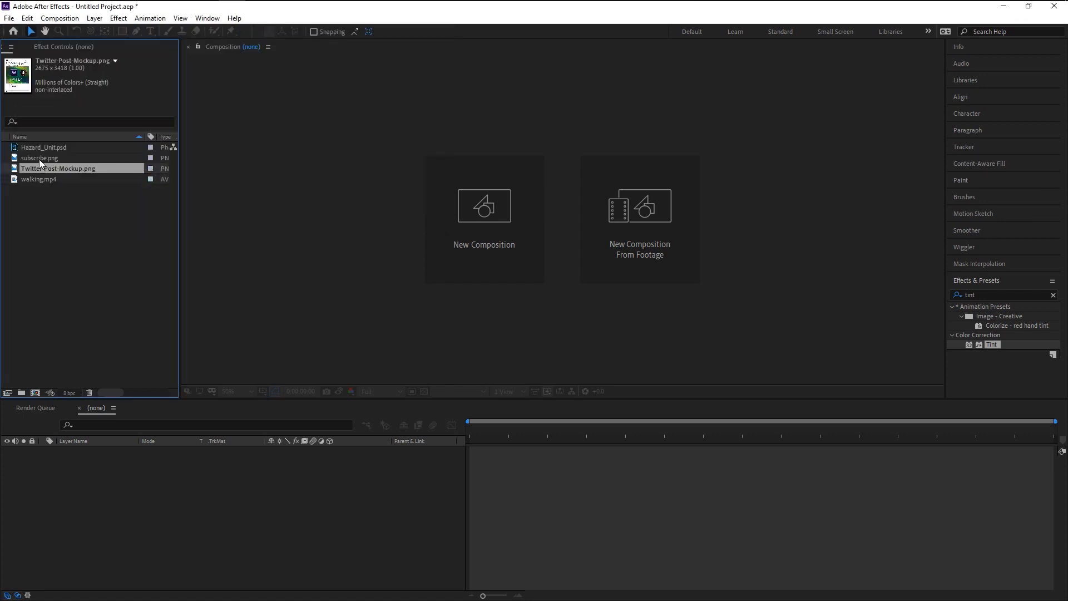
{"action": "left_click", "coordinate": [40, 157]}
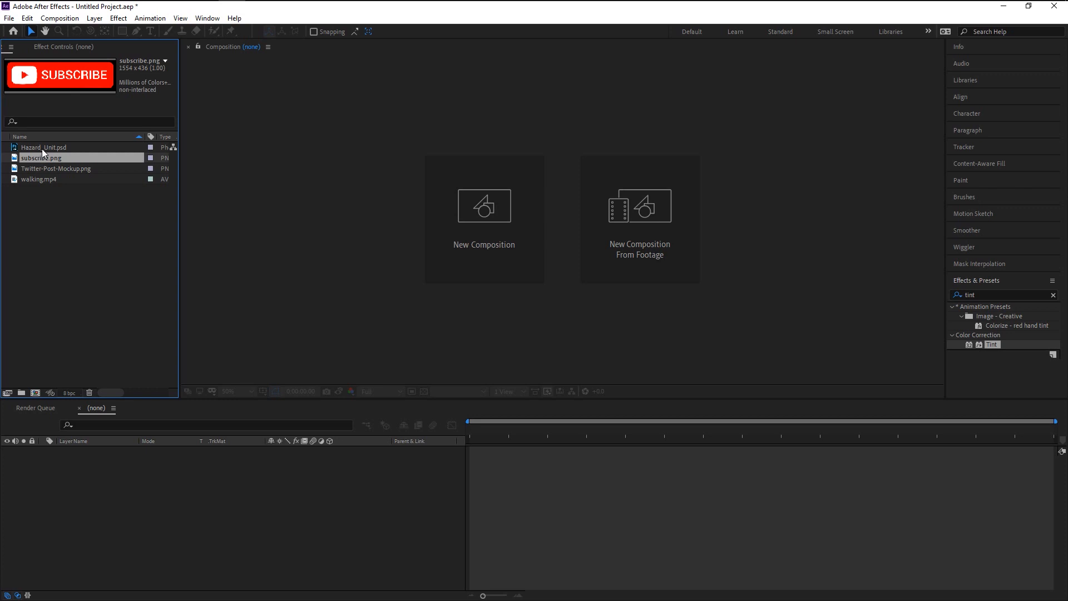
{"action": "left_click", "coordinate": [45, 147]}
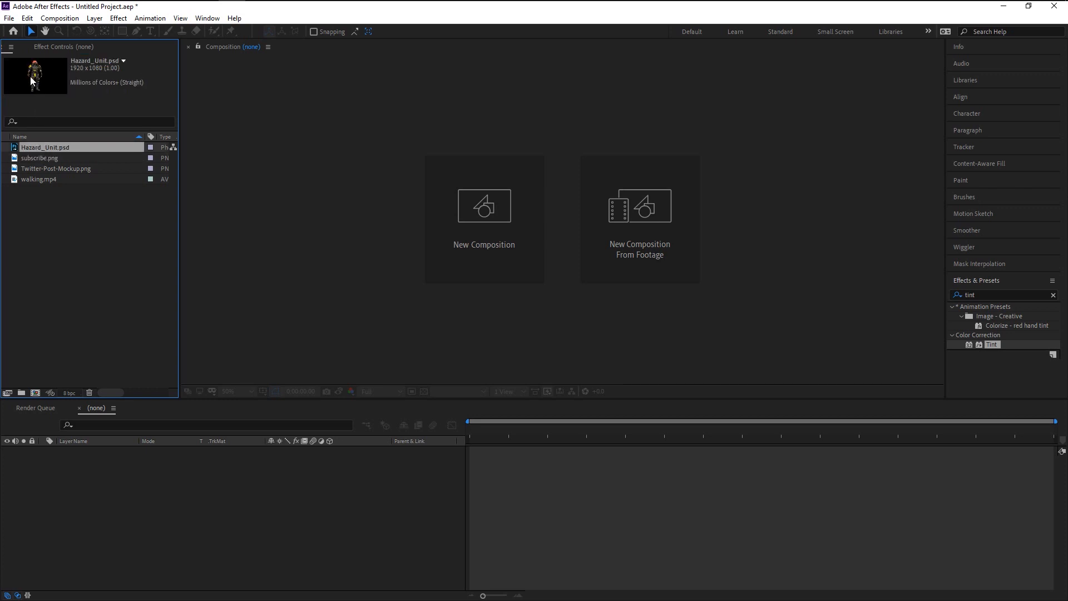
{"action": "mouse_move", "coordinate": [50, 185]}
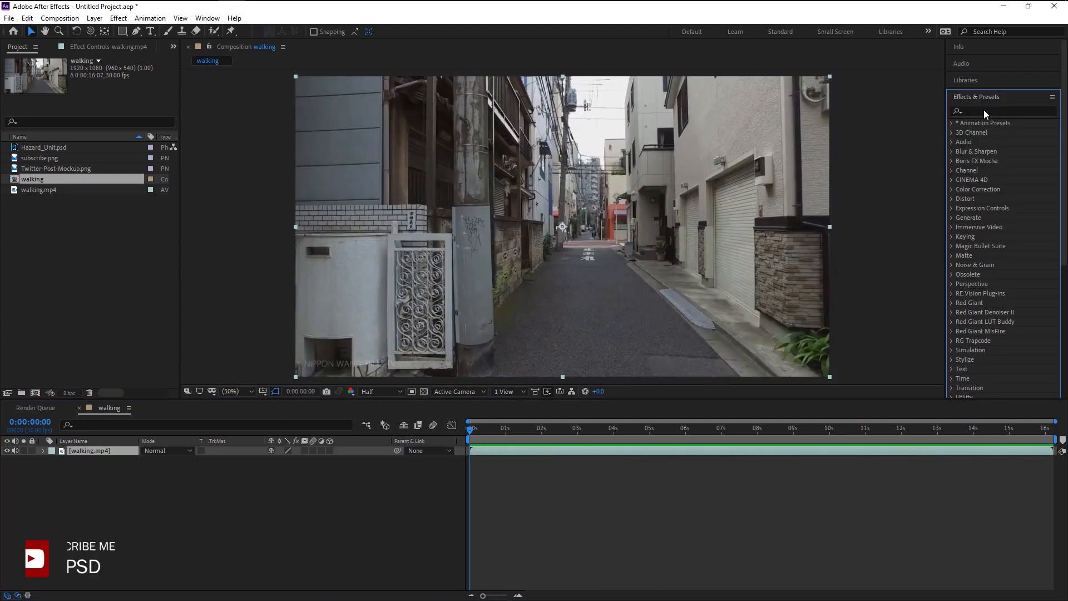
Apply the 3D Camera Tracker effect to the walking.mp4 layer and let it solve
{"action": "type", "text": "3d cam"}
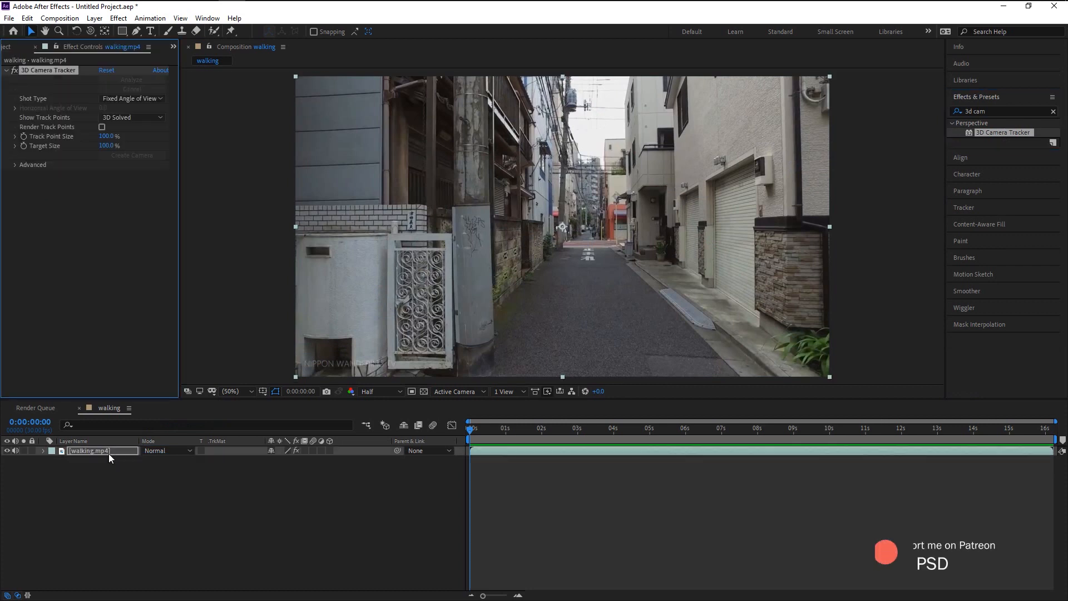
{"action": "left_click", "coordinate": [131, 80]}
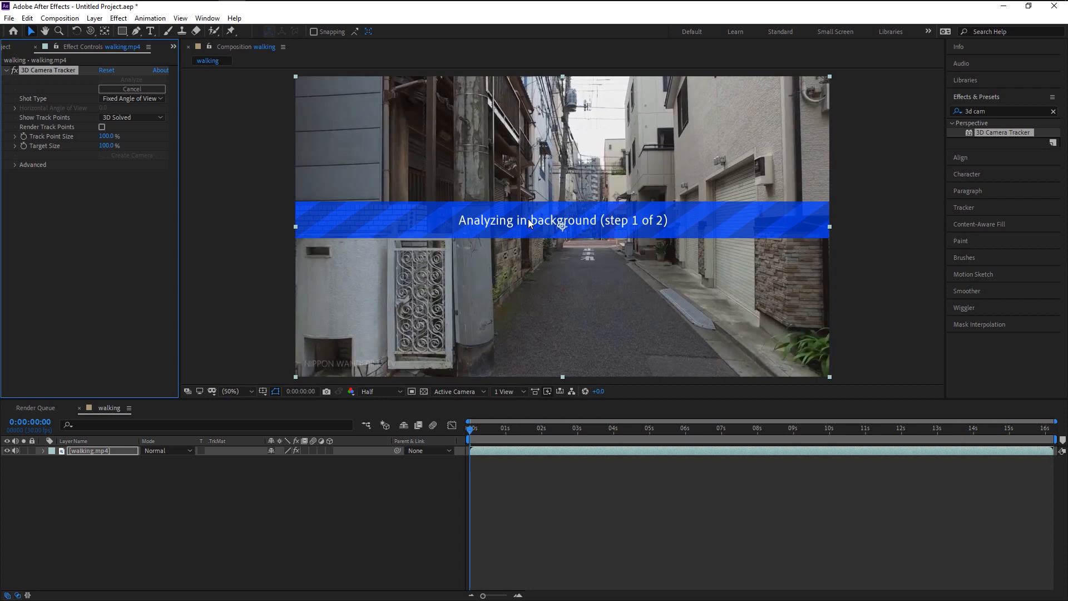
{"action": "mouse_move", "coordinate": [544, 537]}
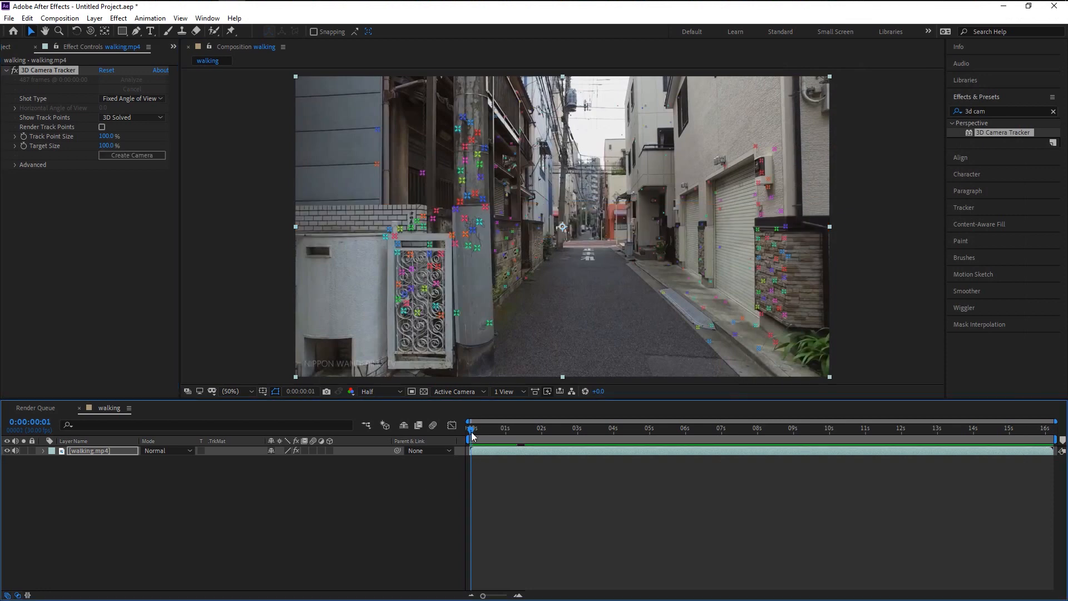
{"action": "left_click", "coordinate": [502, 427]}
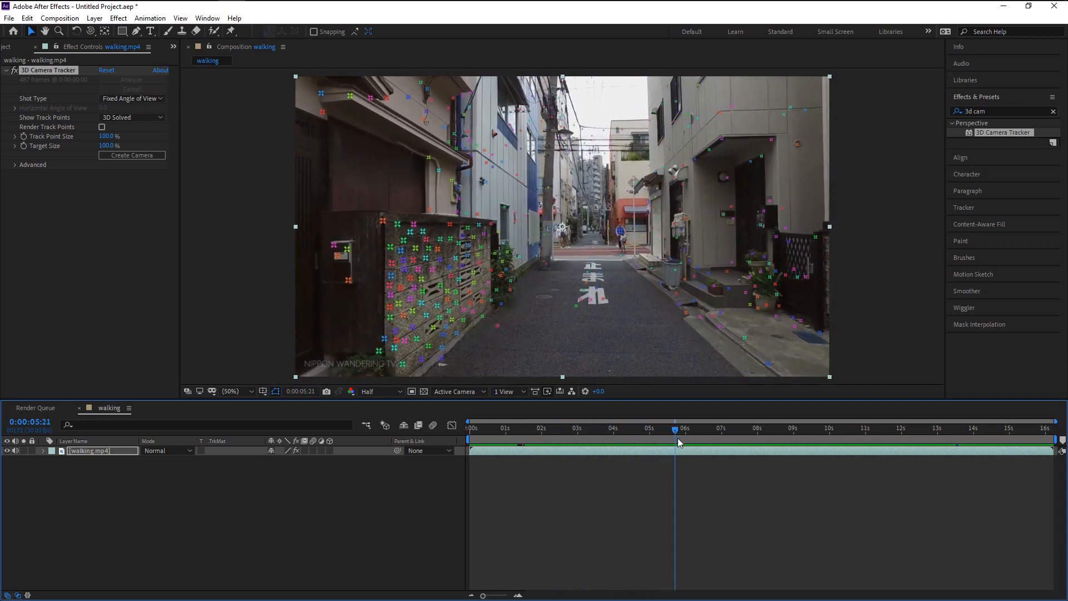
Scrub through the clip to check the track points cover the walls from start to end
{"action": "left_click_drag", "start_coordinate": [674, 430], "coordinate": [735, 429]}
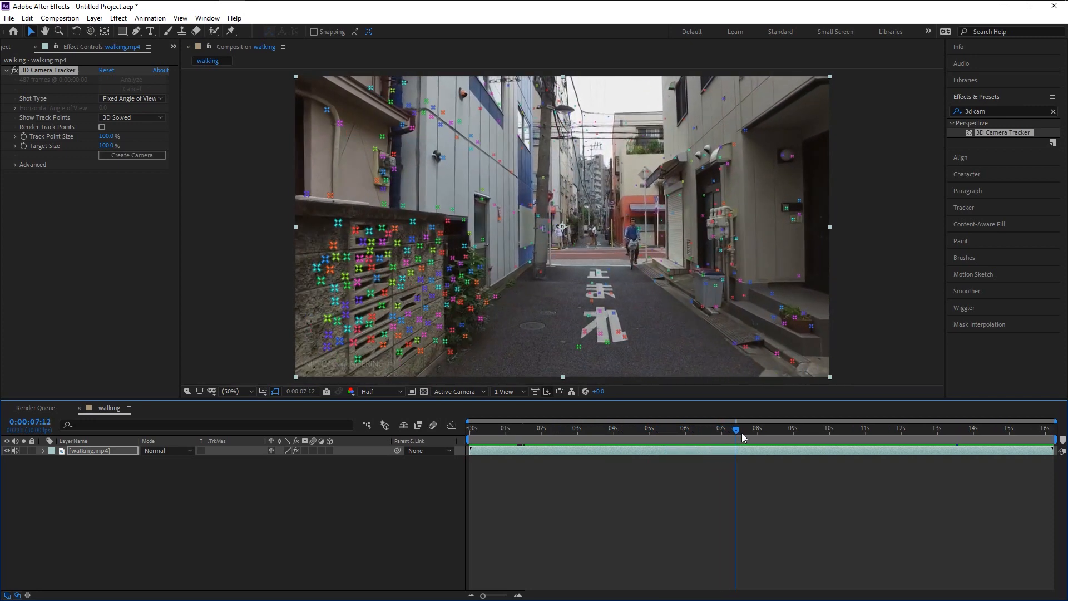
{"action": "left_click_drag", "start_coordinate": [735, 430], "coordinate": [796, 429]}
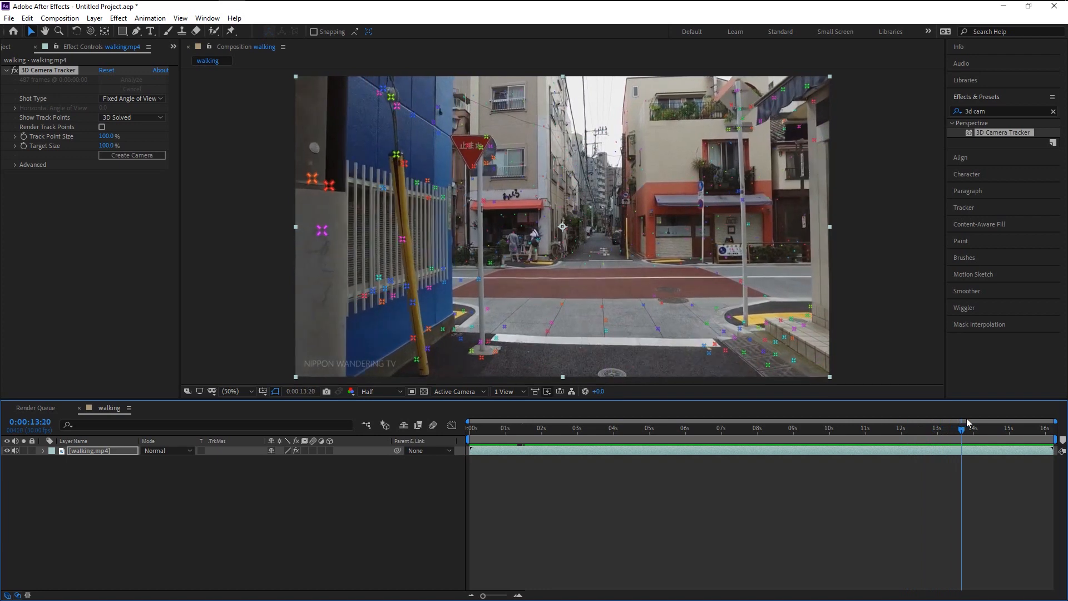
{"action": "left_click_drag", "start_coordinate": [966, 423], "coordinate": [1046, 423]}
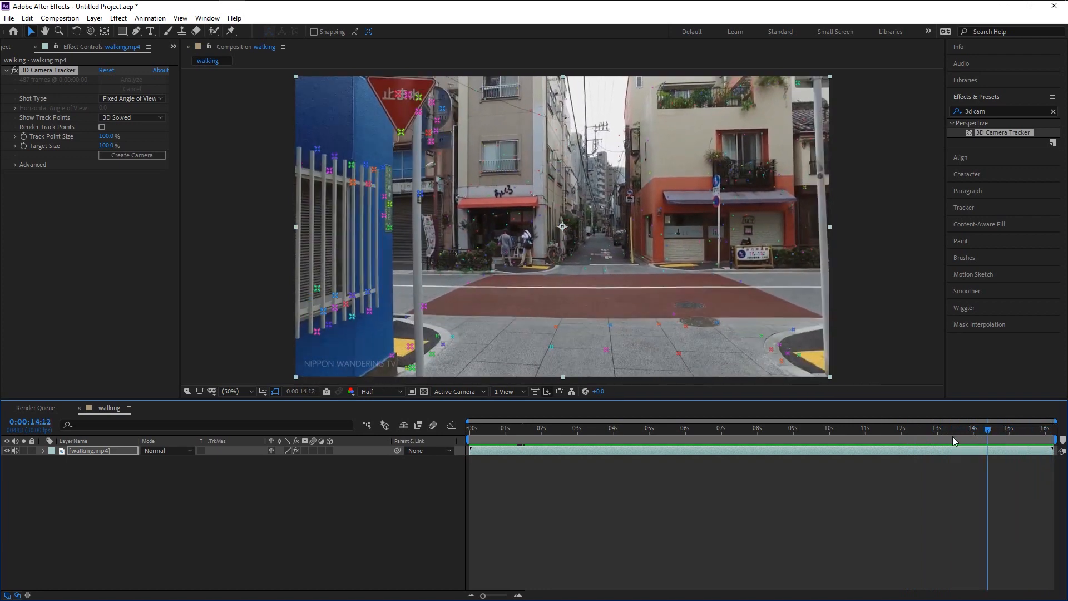
{"action": "left_click", "coordinate": [745, 427]}
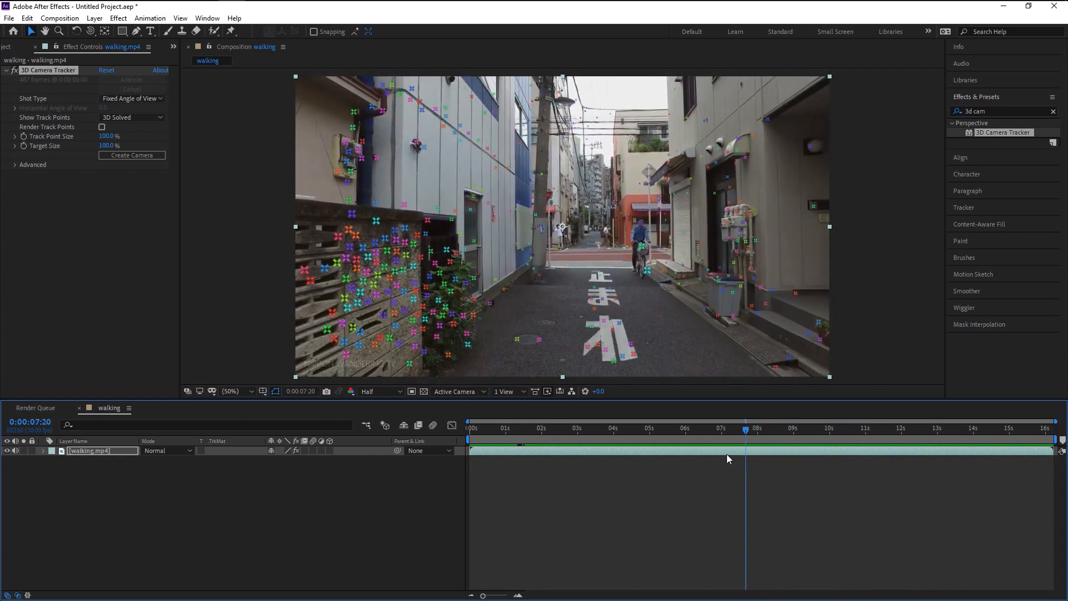
{"action": "left_click", "coordinate": [544, 427]}
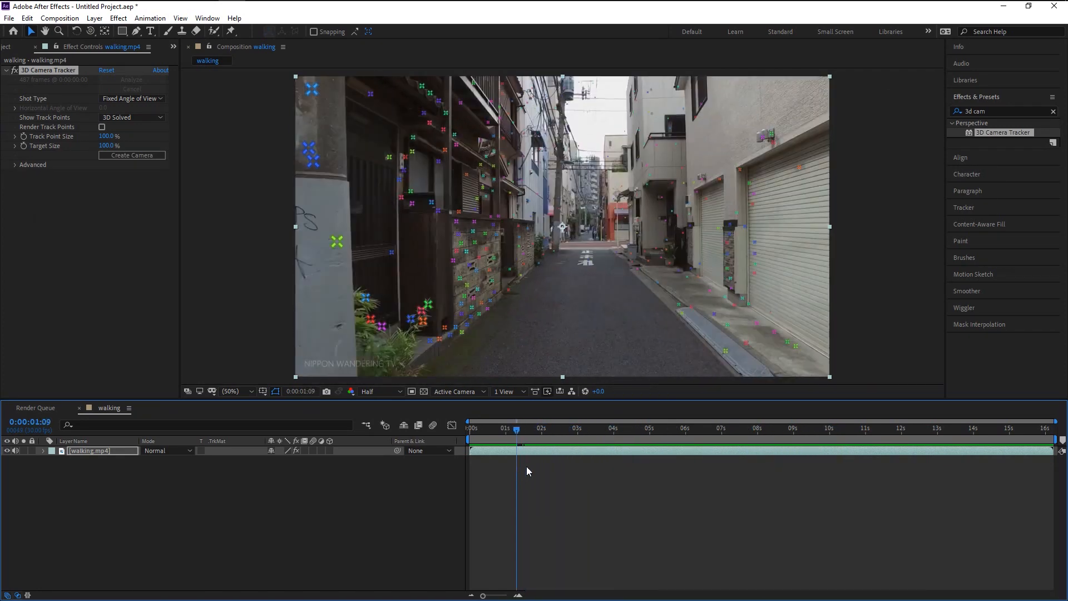
Select track points on the left brick wall and bring up their layer-creation options
{"action": "left_click", "coordinate": [538, 427]}
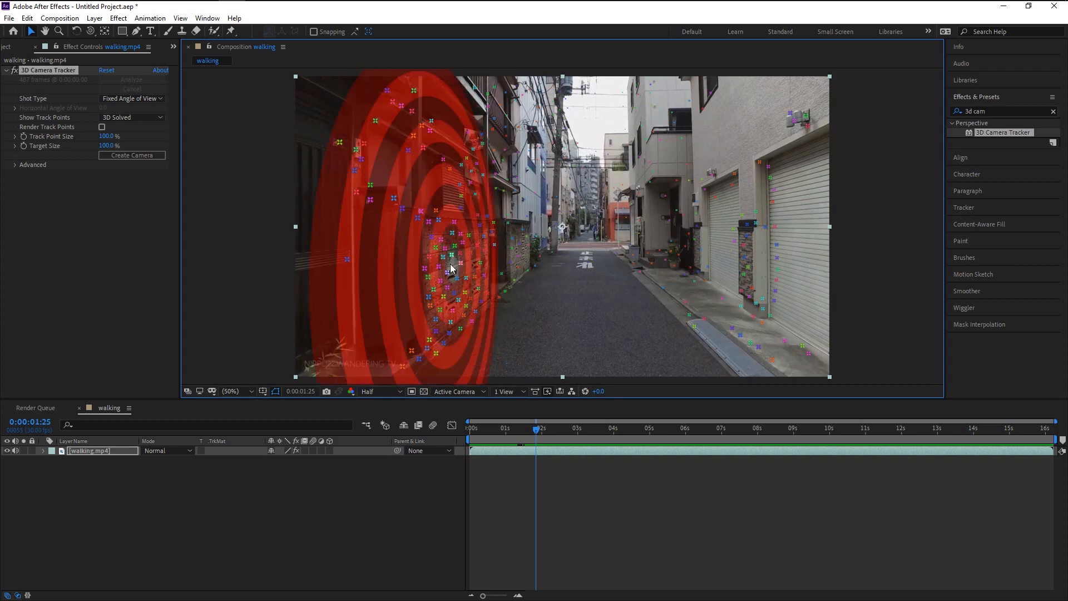
{"action": "right_click", "coordinate": [450, 268]}
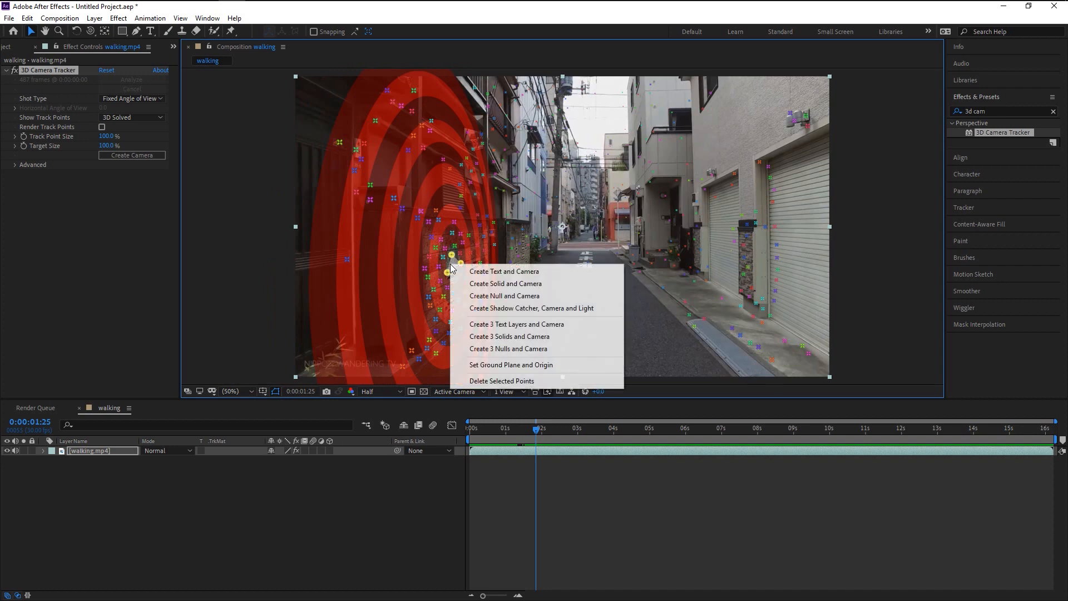
{"action": "mouse_move", "coordinate": [504, 271]}
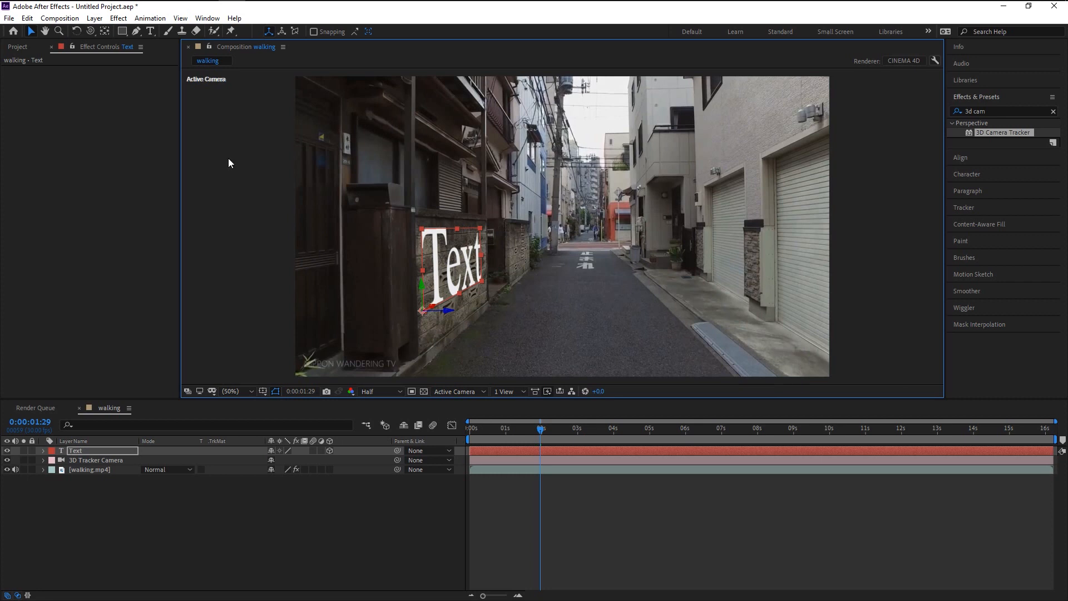
{"action": "mouse_move", "coordinate": [154, 104]}
{"action": "type", "text": "utorial"}
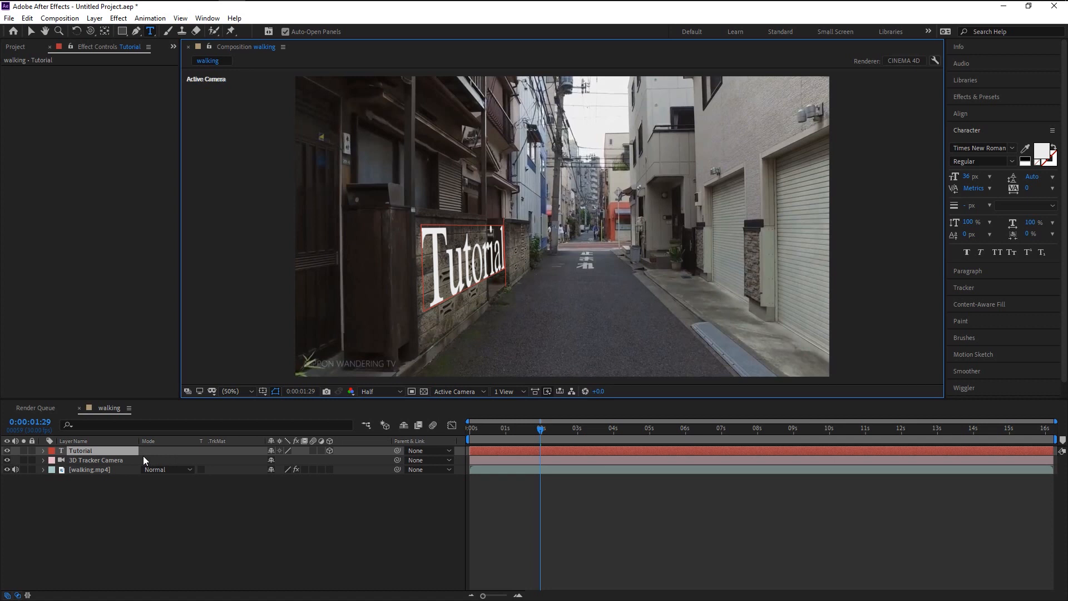
Adjust the Tutorial text's size and bring up its fill formatting settings
{"action": "type", "text": "s"}
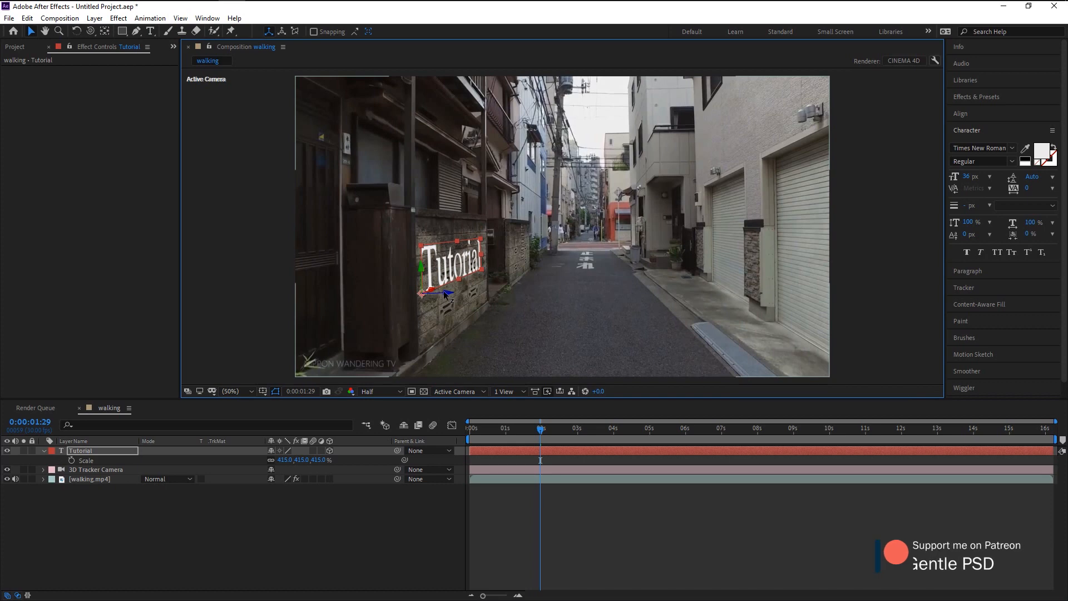
{"action": "left_click_drag", "start_coordinate": [446, 293], "coordinate": [497, 290]}
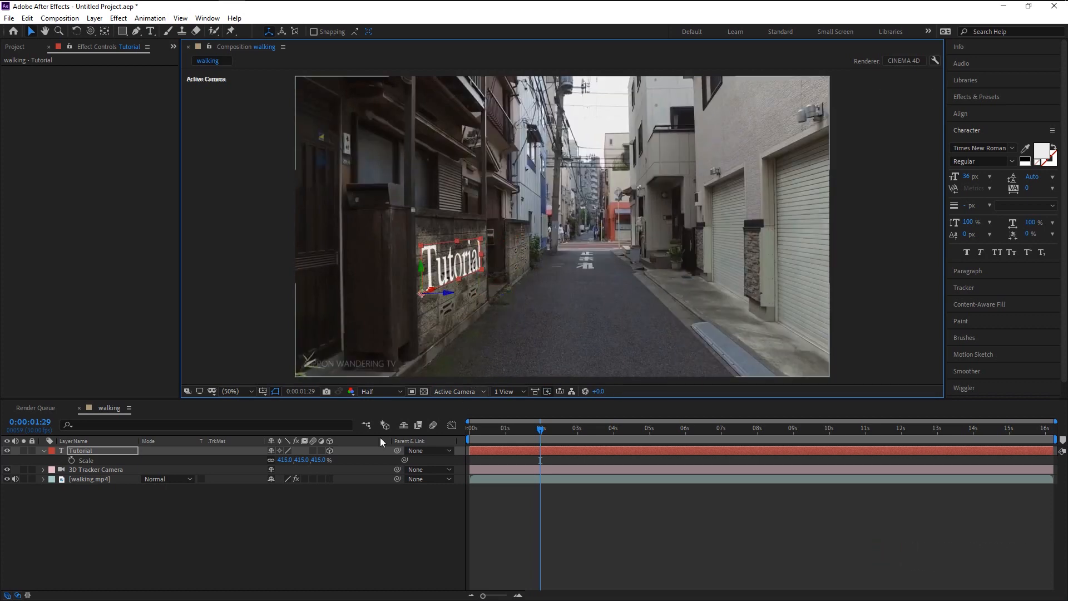
{"action": "type", "text": "fill"}
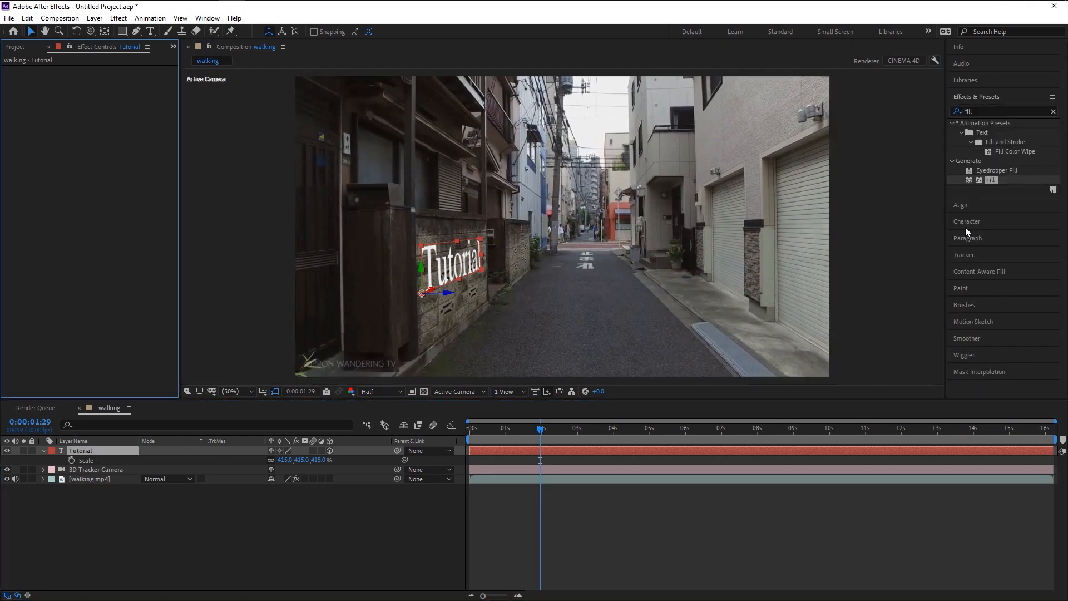
{"action": "left_click", "coordinate": [966, 220]}
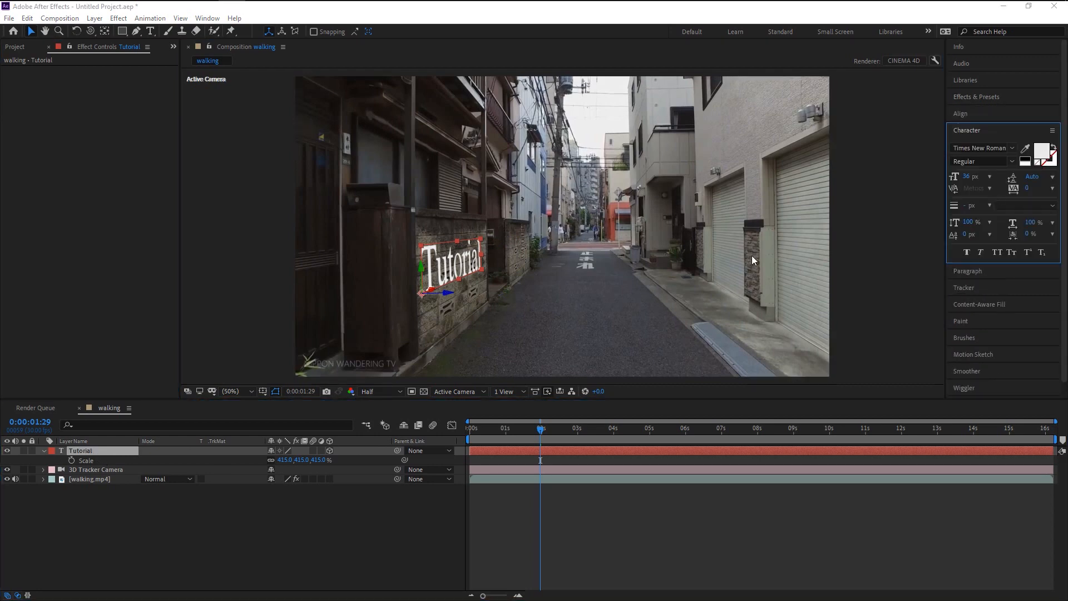
Change the Tutorial text colour from red through black to cyan
{"action": "left_click", "coordinate": [1043, 148]}
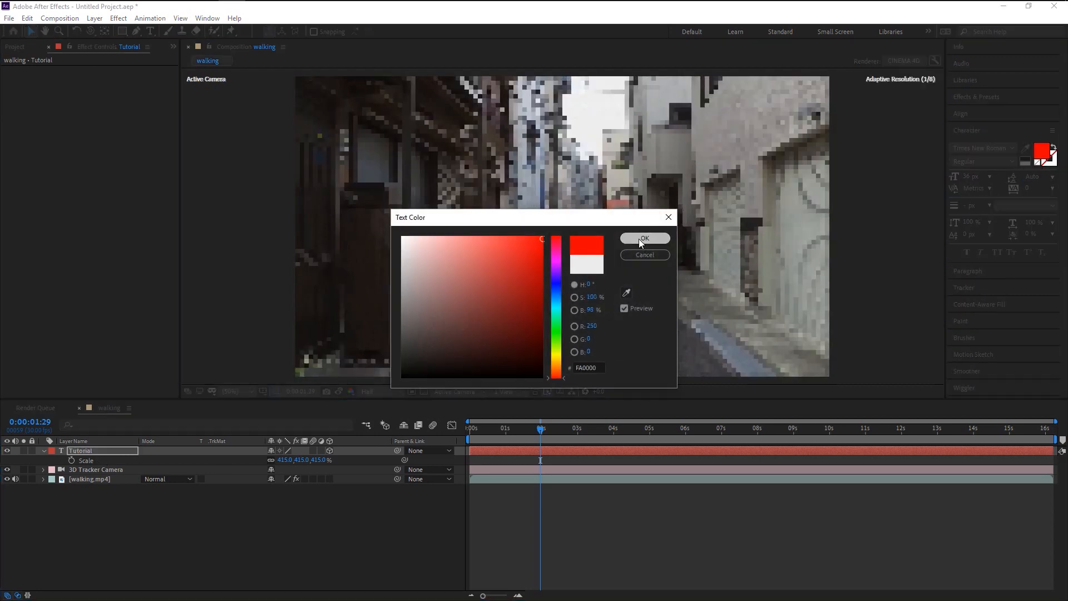
{"action": "left_click", "coordinate": [643, 238]}
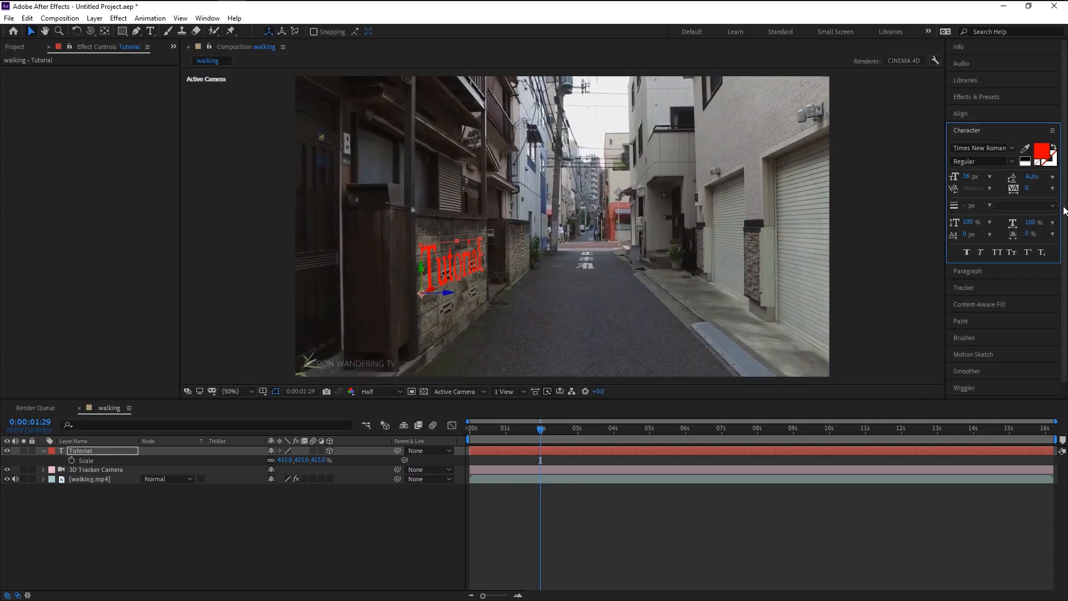
{"action": "left_click", "coordinate": [1044, 150]}
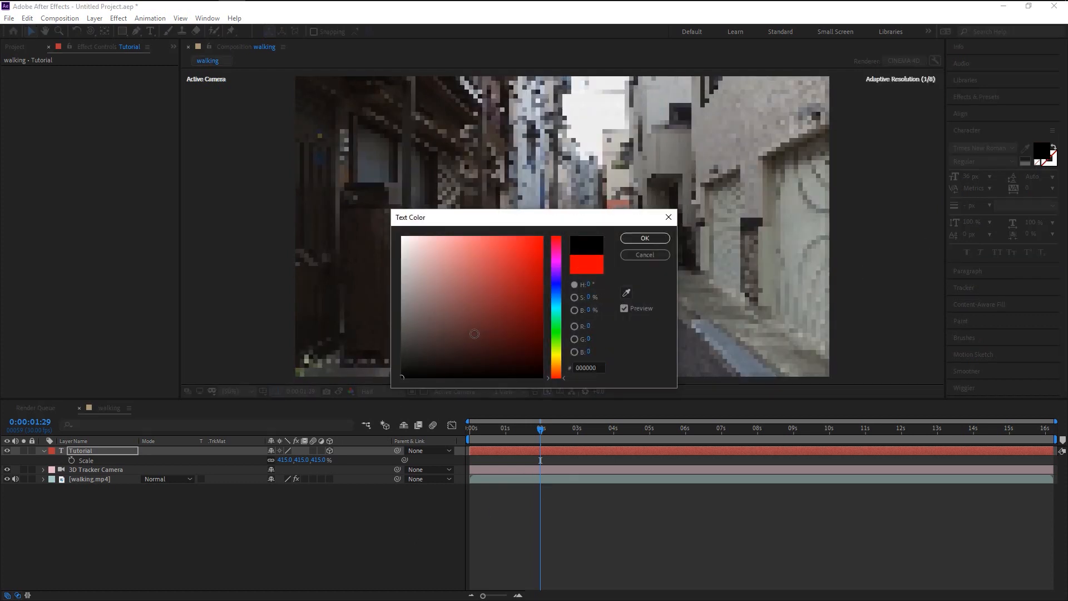
{"action": "left_click", "coordinate": [643, 238]}
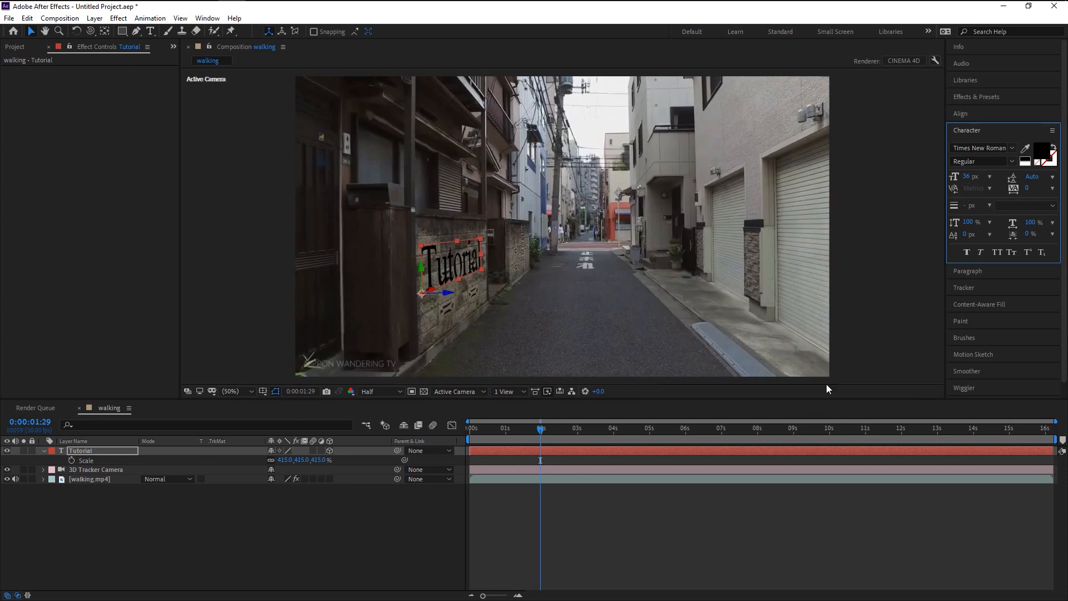
{"action": "left_click", "coordinate": [1040, 152]}
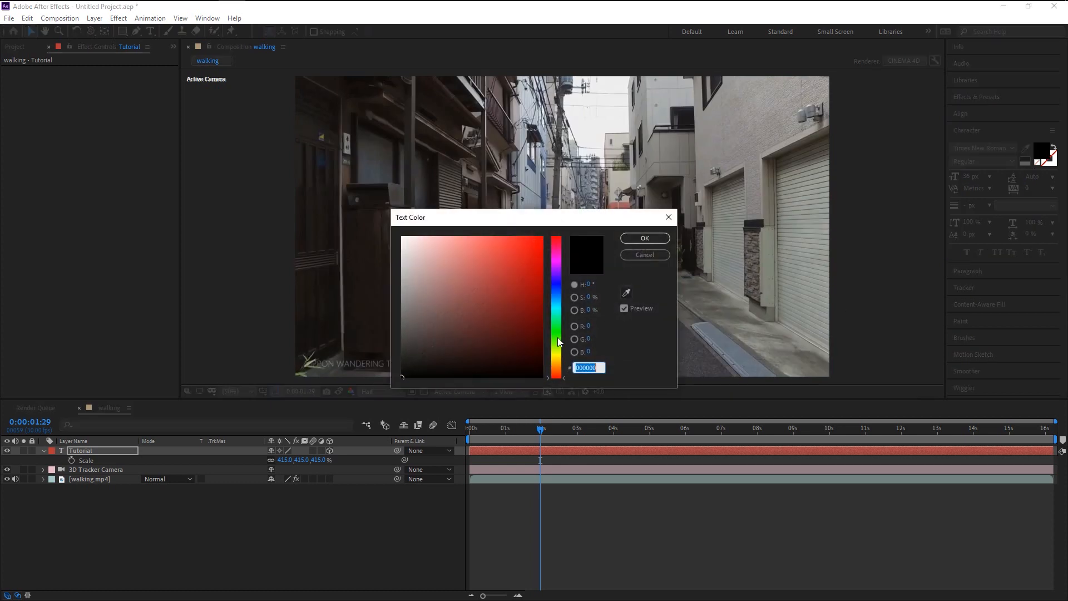
{"action": "left_click", "coordinate": [643, 238]}
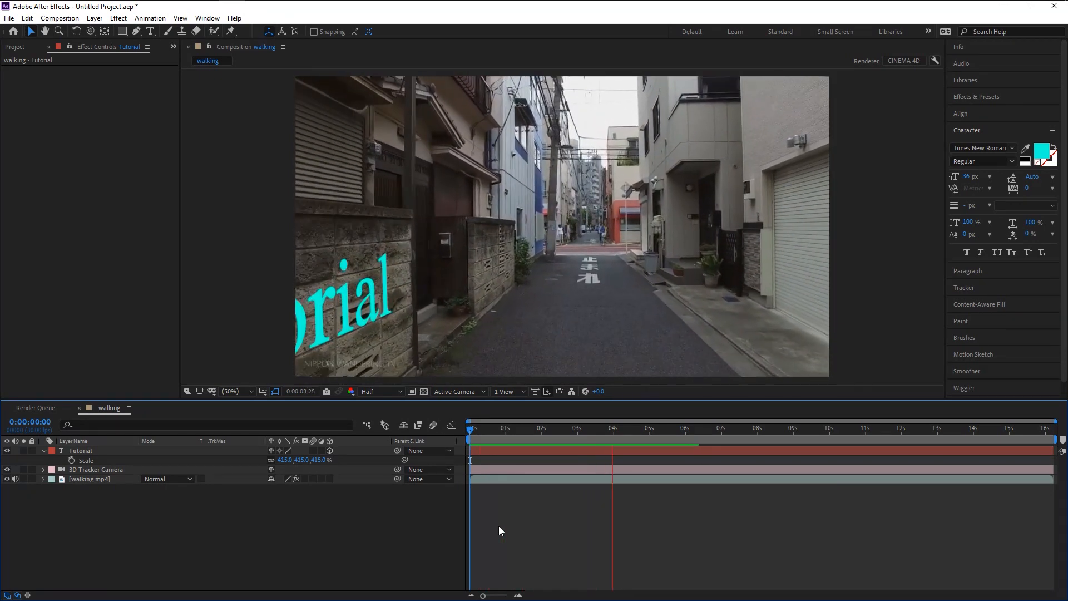
{"action": "left_click", "coordinate": [678, 427]}
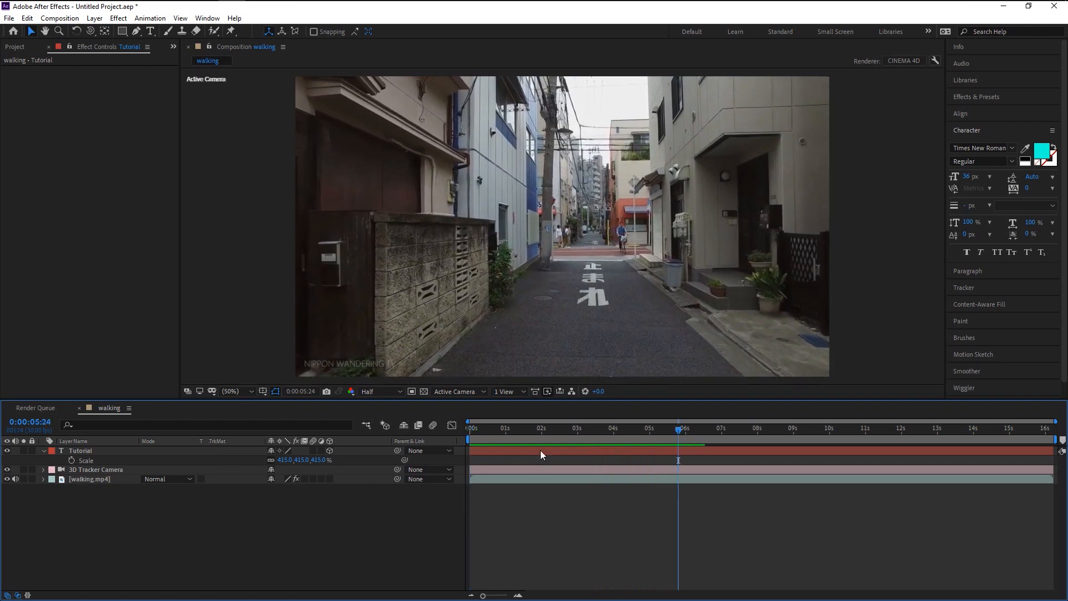
{"action": "left_click", "coordinate": [603, 427]}
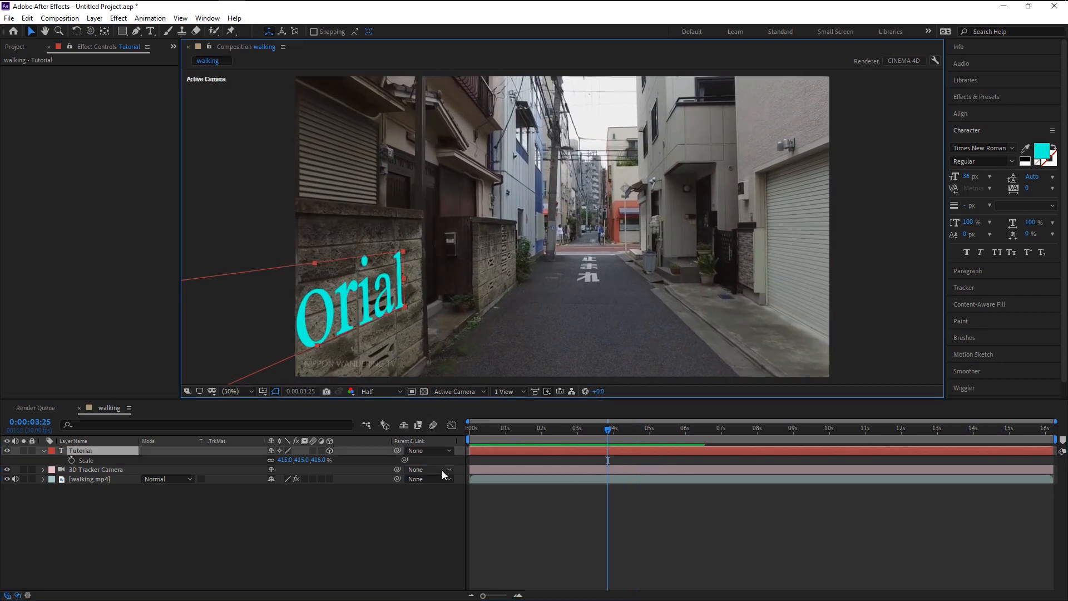
{"action": "mouse_move", "coordinate": [443, 475]}
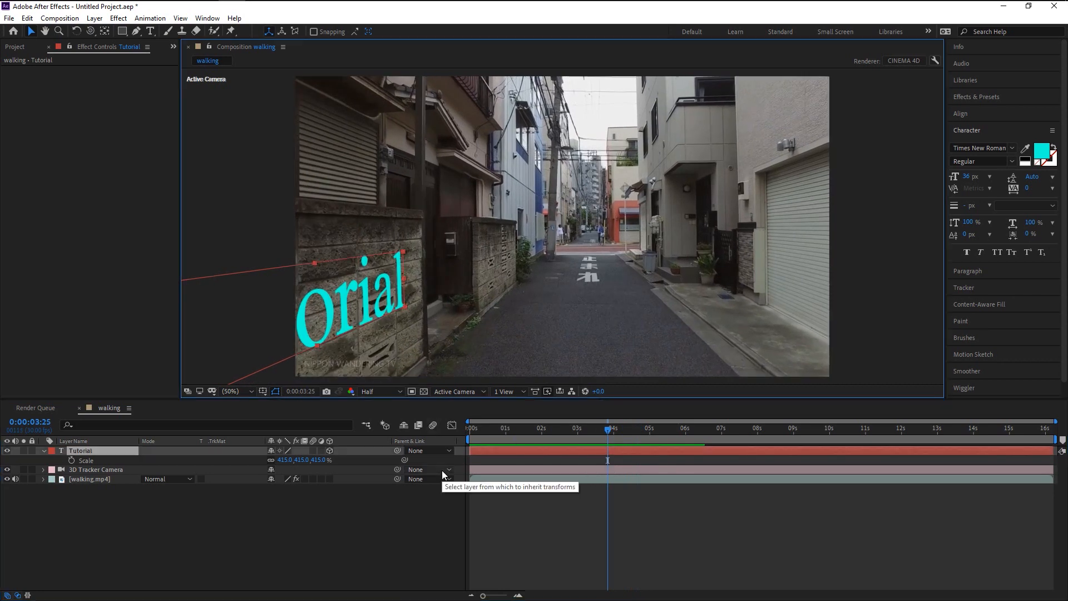
{"action": "left_click", "coordinate": [564, 427]}
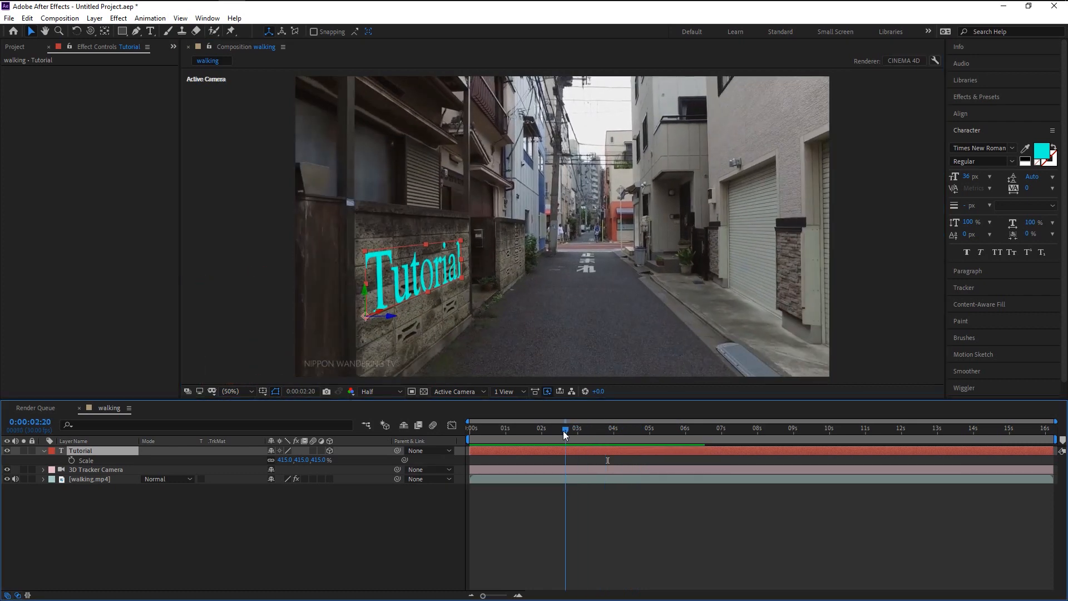
{"action": "left_click", "coordinate": [640, 427]}
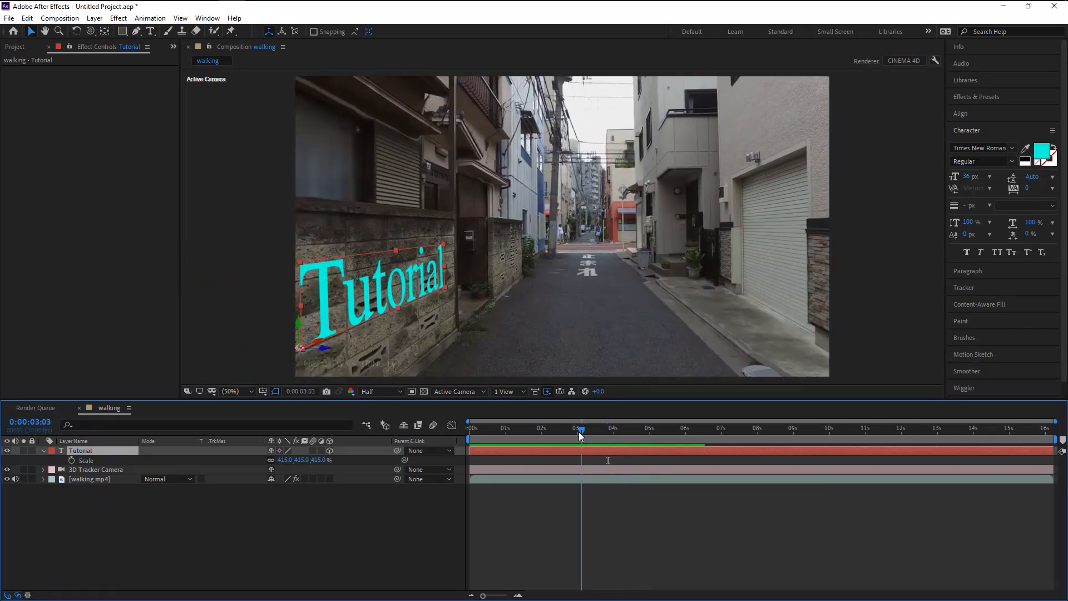
{"action": "left_click_drag", "start_coordinate": [580, 430], "coordinate": [648, 430]}
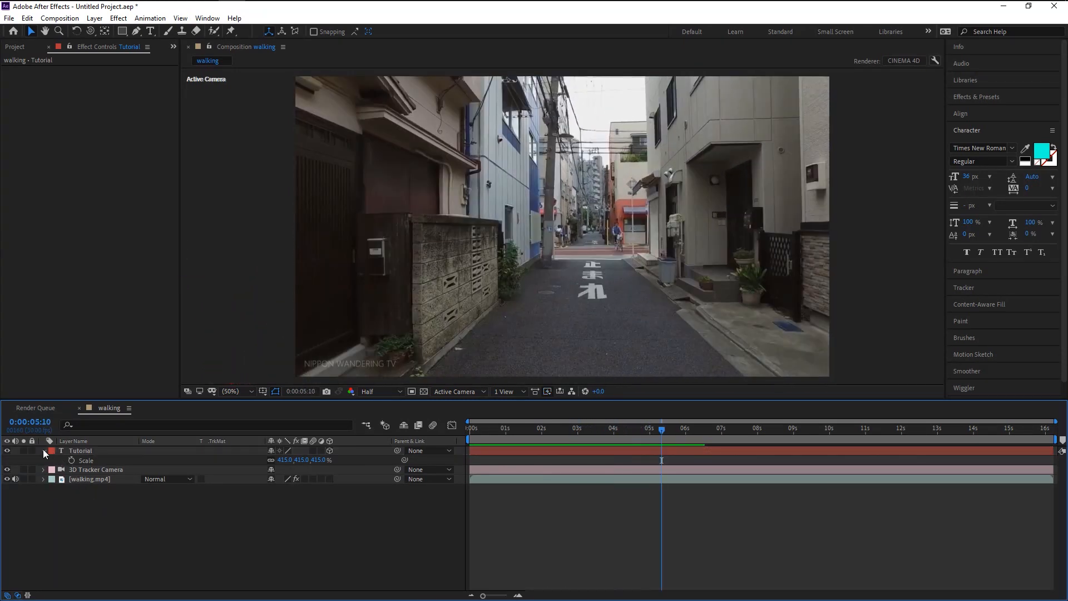
Collapse the Tutorial layer and select tracker points on the left stone wall
{"action": "left_click", "coordinate": [41, 450]}
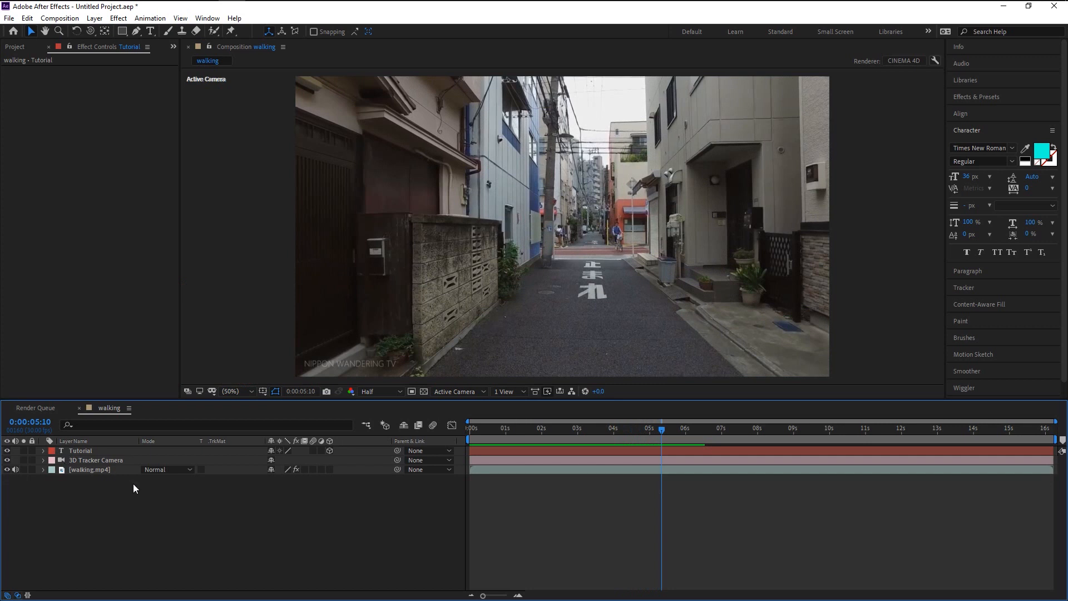
{"action": "mouse_move", "coordinate": [106, 475]}
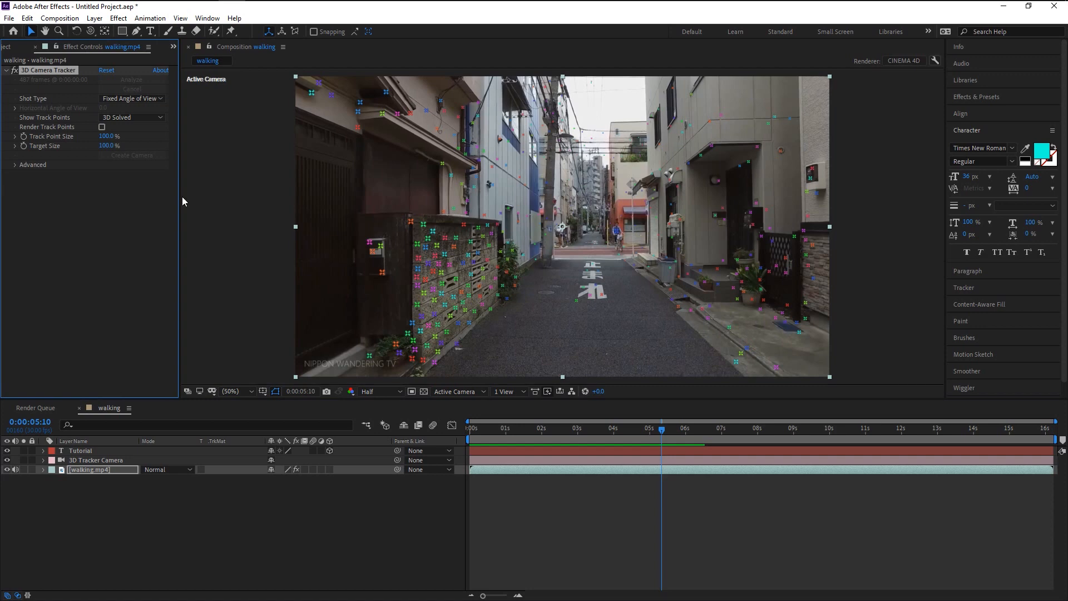
{"action": "mouse_move", "coordinate": [547, 343]}
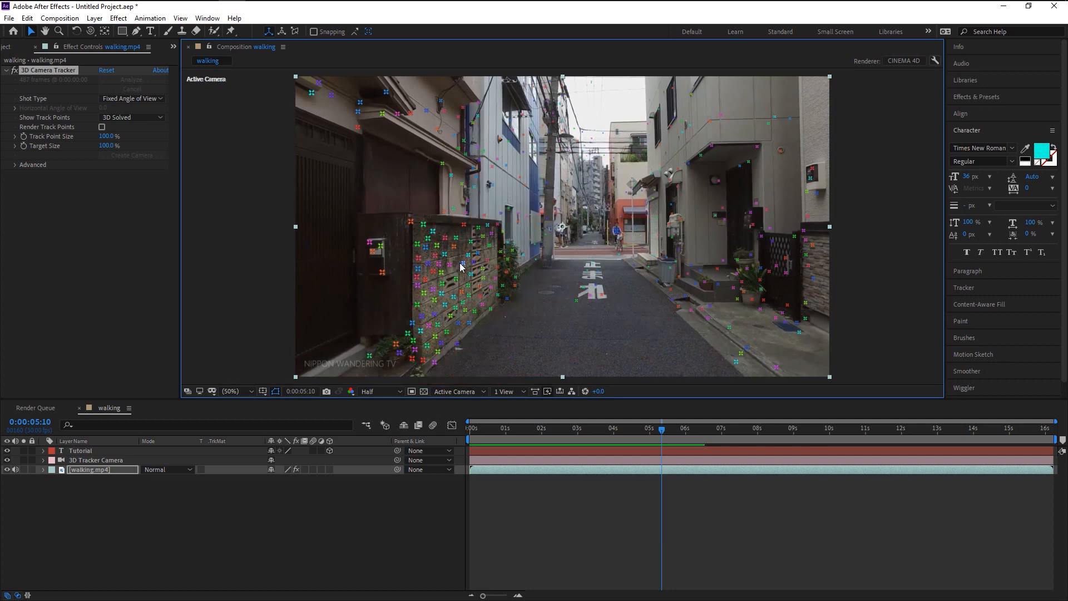
{"action": "left_click", "coordinate": [459, 263]}
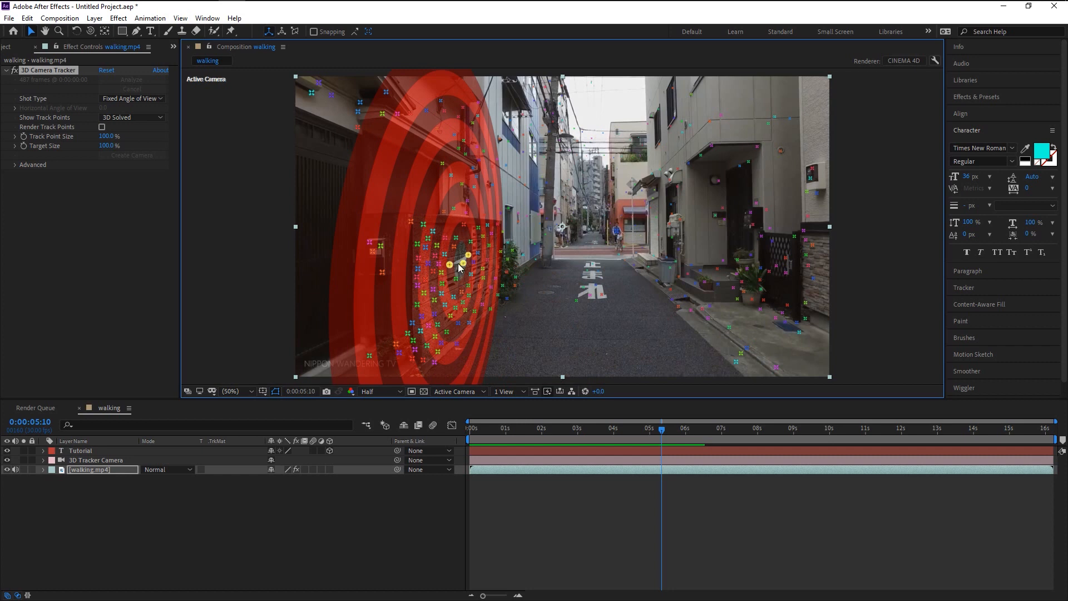
Create a blue tracked solid from the wall points and expand its transform properties
{"action": "right_click", "coordinate": [460, 266]}
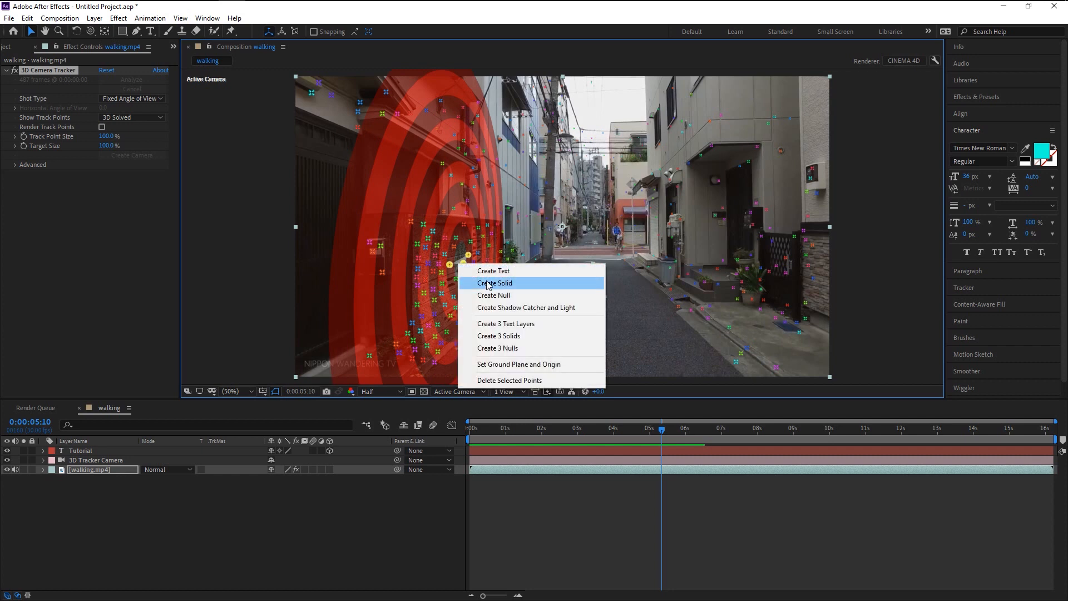
{"action": "left_click", "coordinate": [493, 282]}
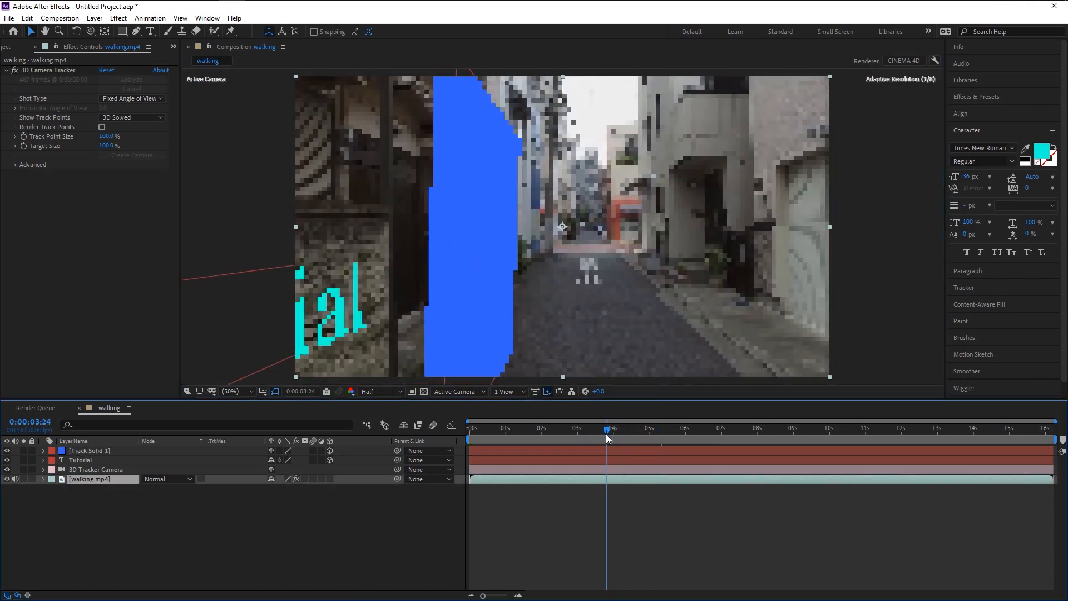
{"action": "left_click", "coordinate": [690, 427]}
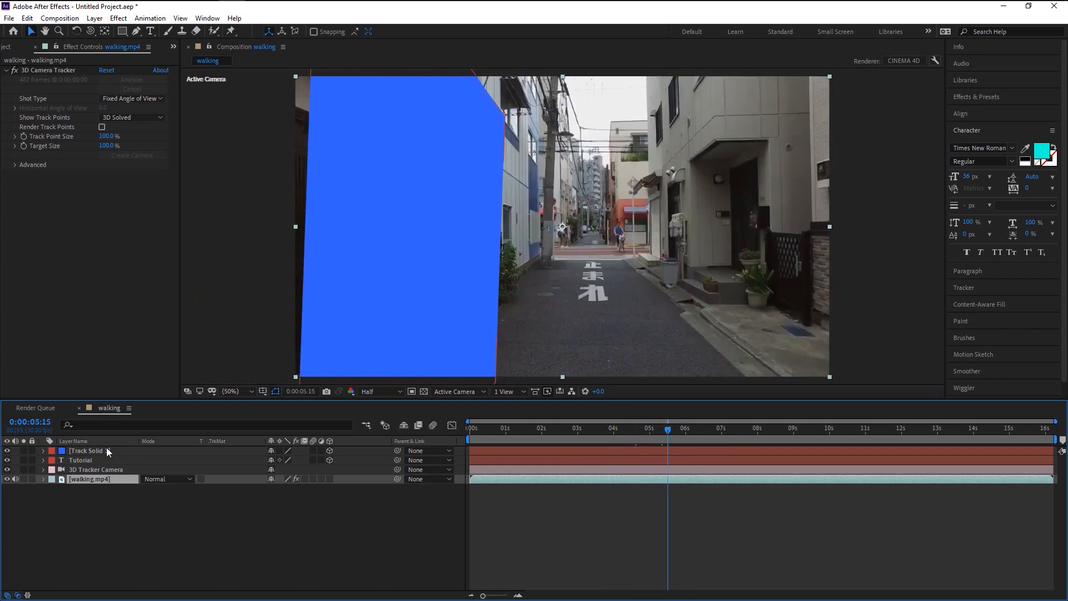
{"action": "left_click", "coordinate": [86, 450]}
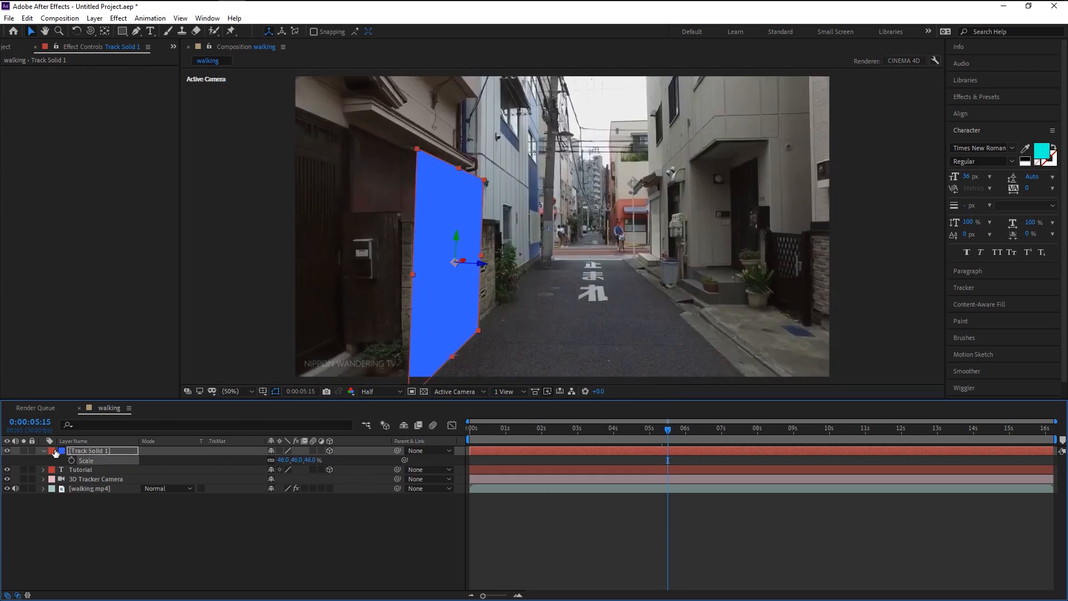
{"action": "left_click", "coordinate": [44, 450]}
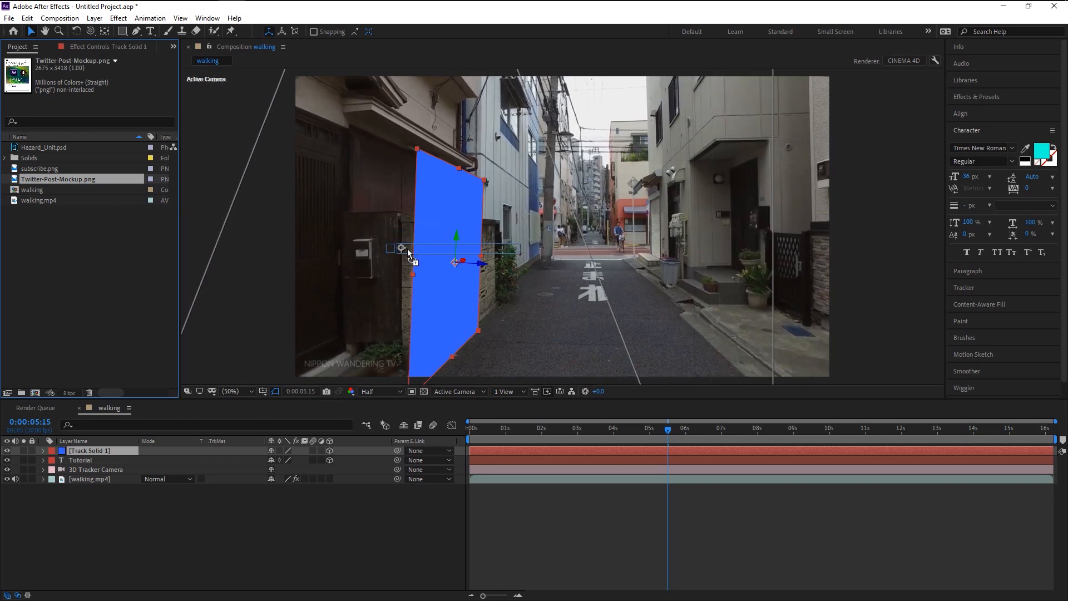
Replace the blue solid with the Twitter post image and shrink it to fit the wall
{"action": "left_click", "coordinate": [101, 451]}
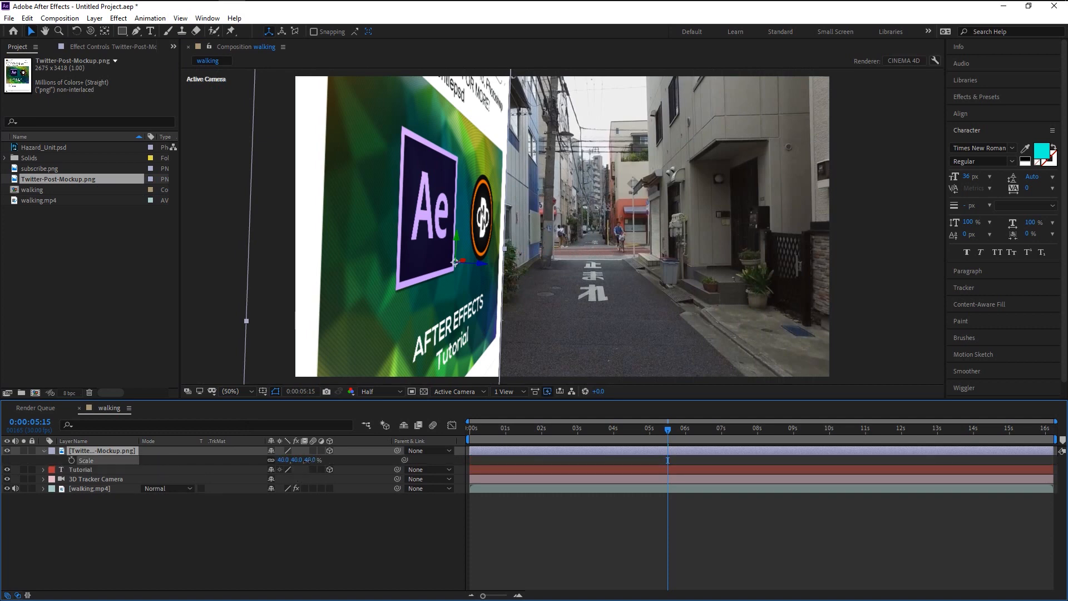
{"action": "left_click_drag", "start_coordinate": [296, 459], "coordinate": [295, 460]}
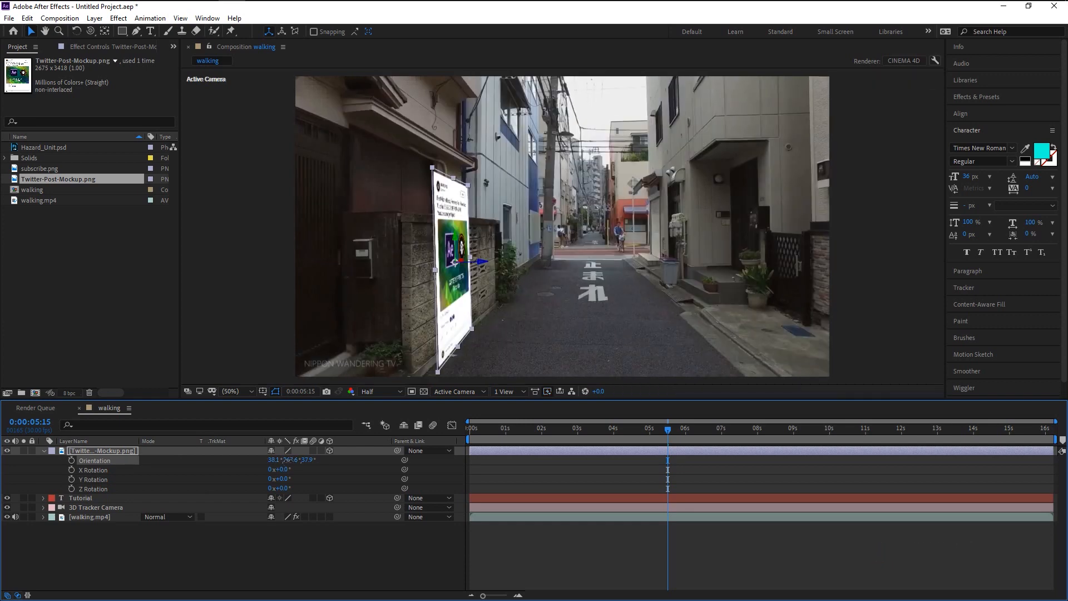
Adjust the Orientation values until the Twitter image lies flat against the left wall
{"action": "left_click_drag", "start_coordinate": [282, 460], "coordinate": [293, 459]}
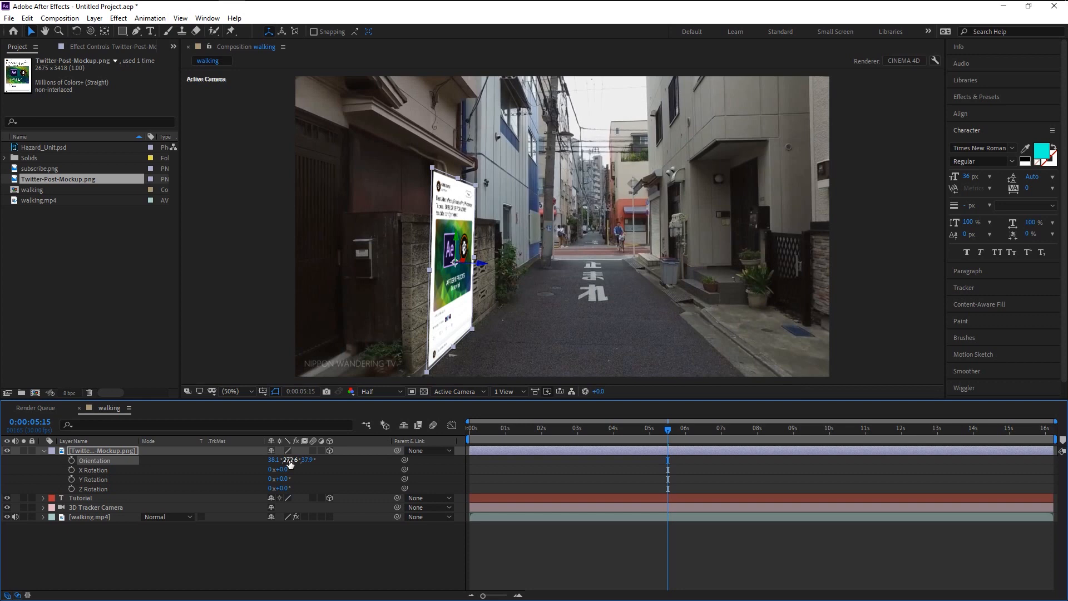
{"action": "left_click_drag", "start_coordinate": [275, 460], "coordinate": [292, 469]}
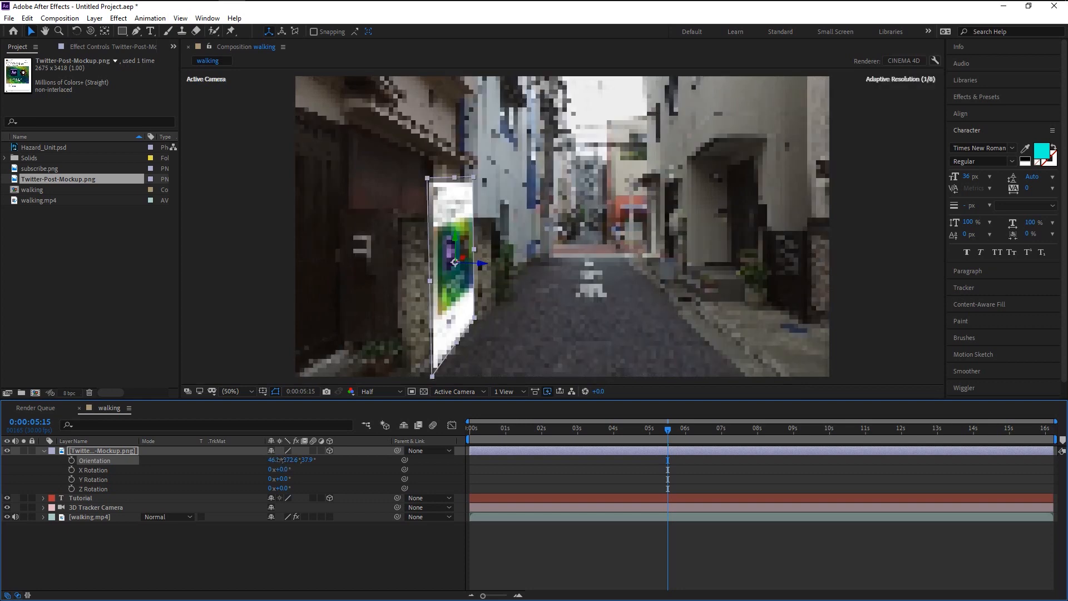
{"action": "left_click_drag", "start_coordinate": [293, 459], "coordinate": [285, 466]}
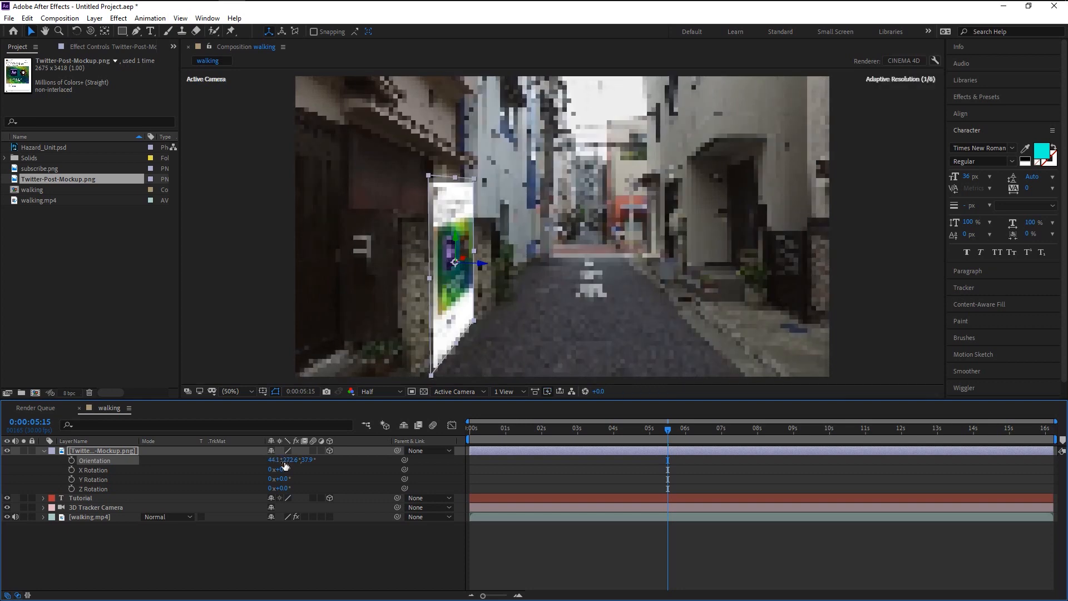
{"action": "left_click_drag", "start_coordinate": [279, 469], "coordinate": [286, 469]}
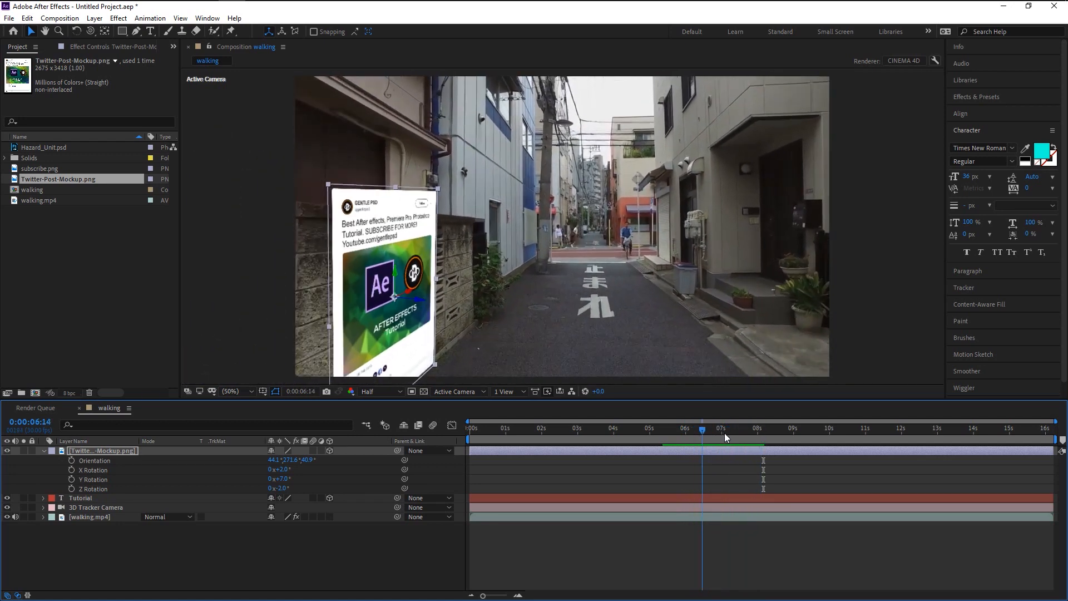
Scrub later in the clip to confirm the Twitter image stays fixed to the wall
{"action": "left_click_drag", "start_coordinate": [720, 427], "coordinate": [744, 427]}
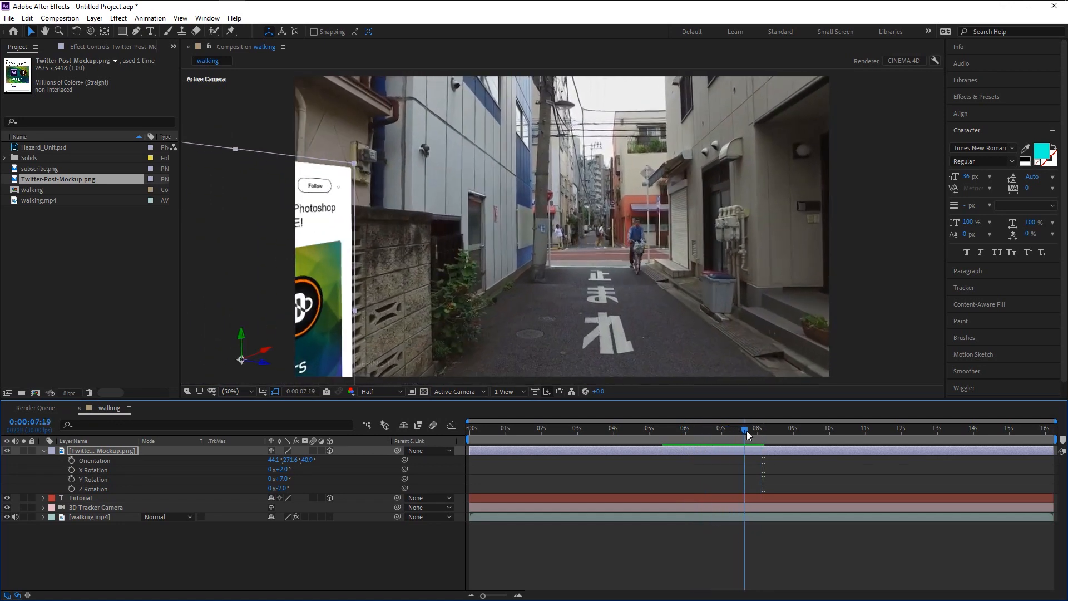
{"action": "left_click_drag", "start_coordinate": [744, 431], "coordinate": [717, 431]}
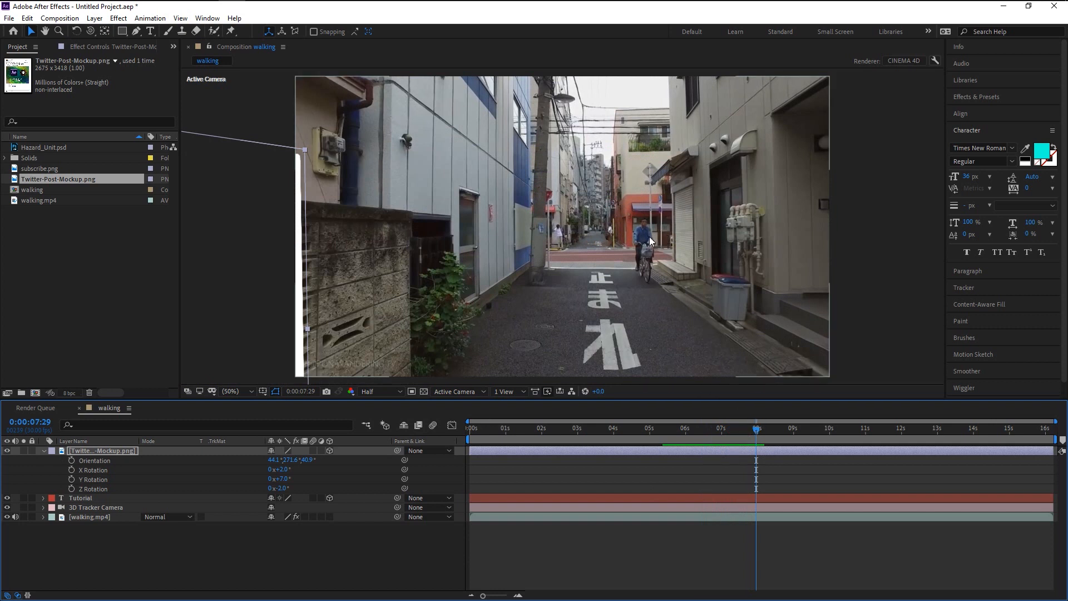
{"action": "mouse_move", "coordinate": [648, 259]}
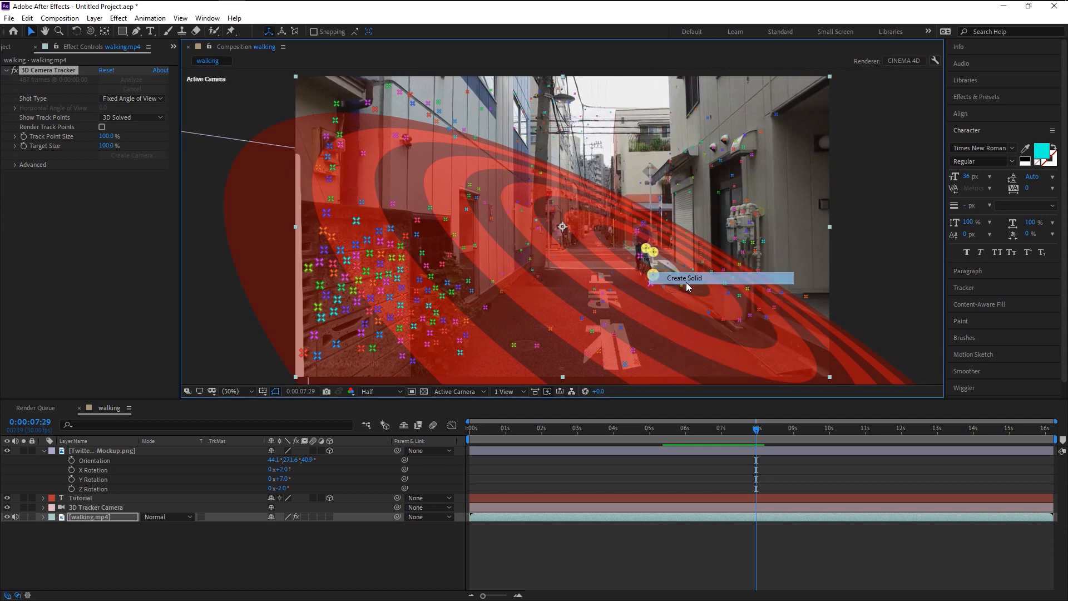
Create a cyan tracked solid from the road points, select it and collapse the Twitter layer
{"action": "left_click", "coordinate": [683, 278]}
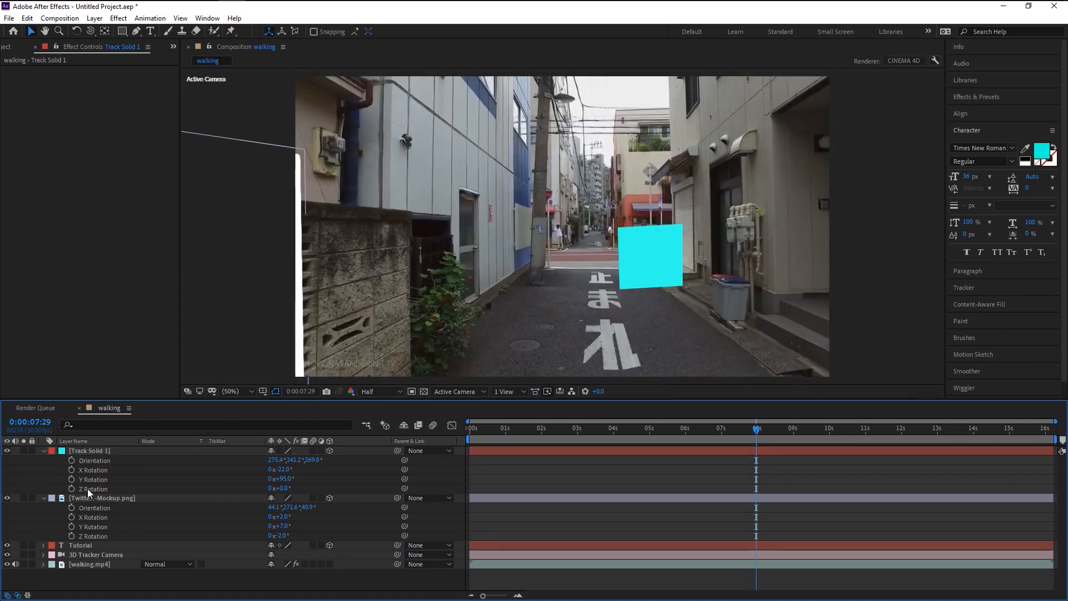
{"action": "left_click", "coordinate": [89, 451]}
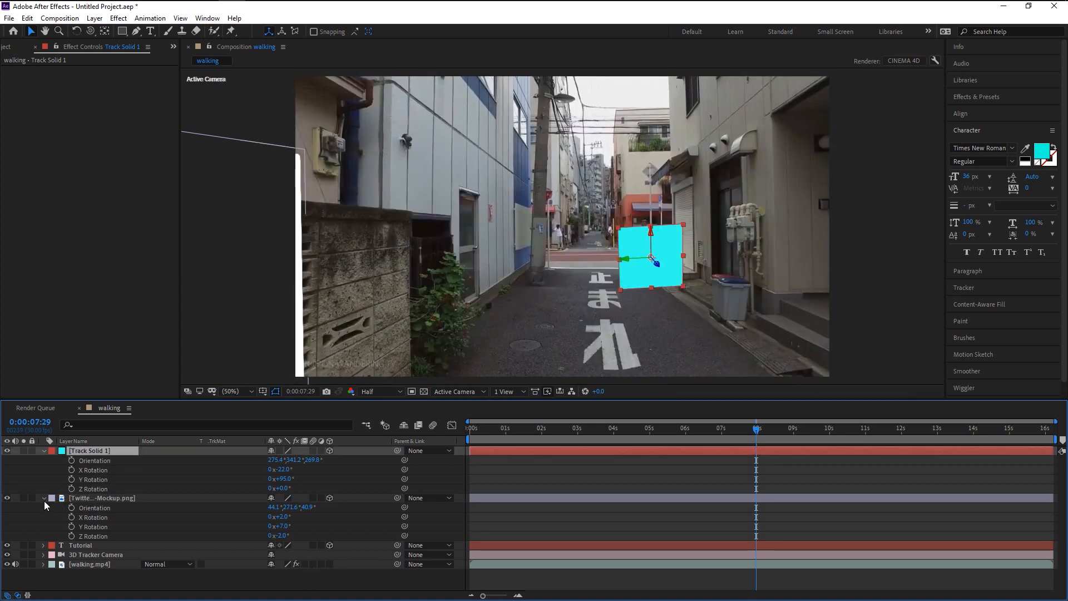
{"action": "left_click", "coordinate": [18, 47]}
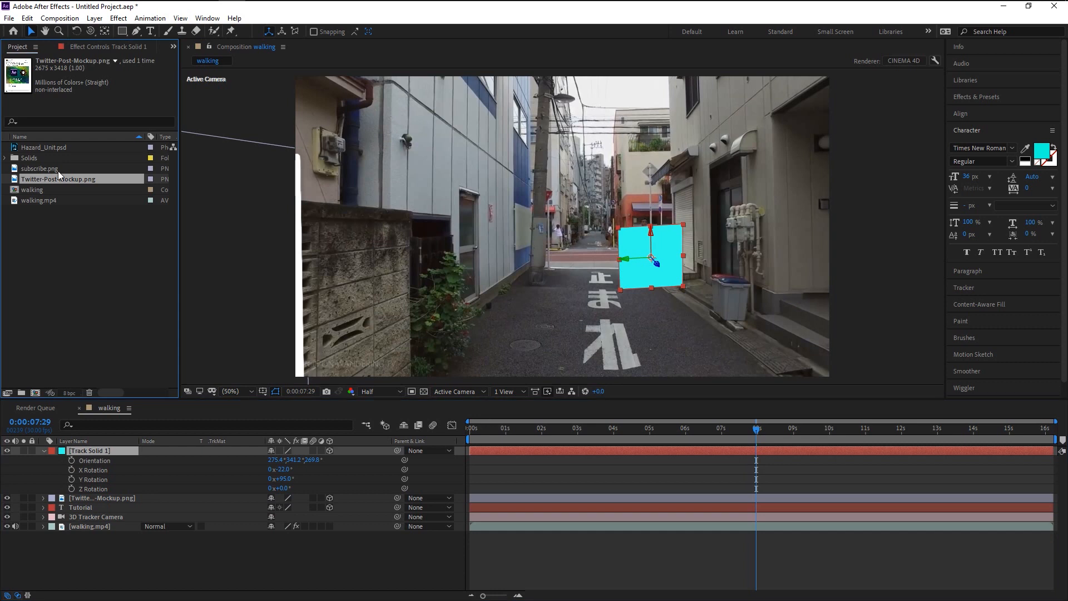
Replace the cyan road solid with subscribe.png and adjust its transform to a 90% scale
{"action": "left_click", "coordinate": [40, 168]}
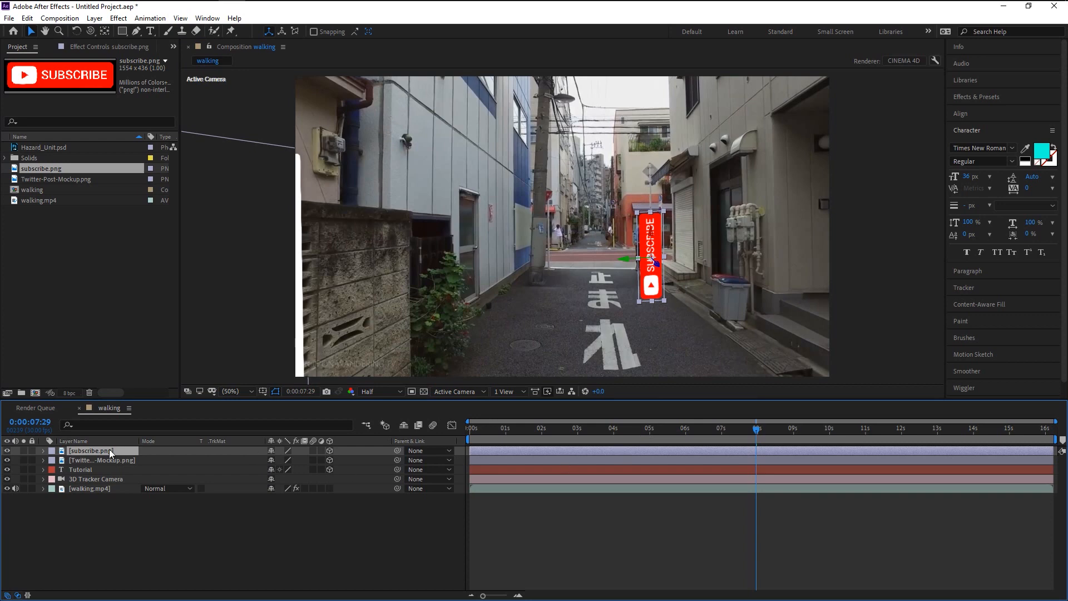
{"action": "left_click", "coordinate": [43, 450]}
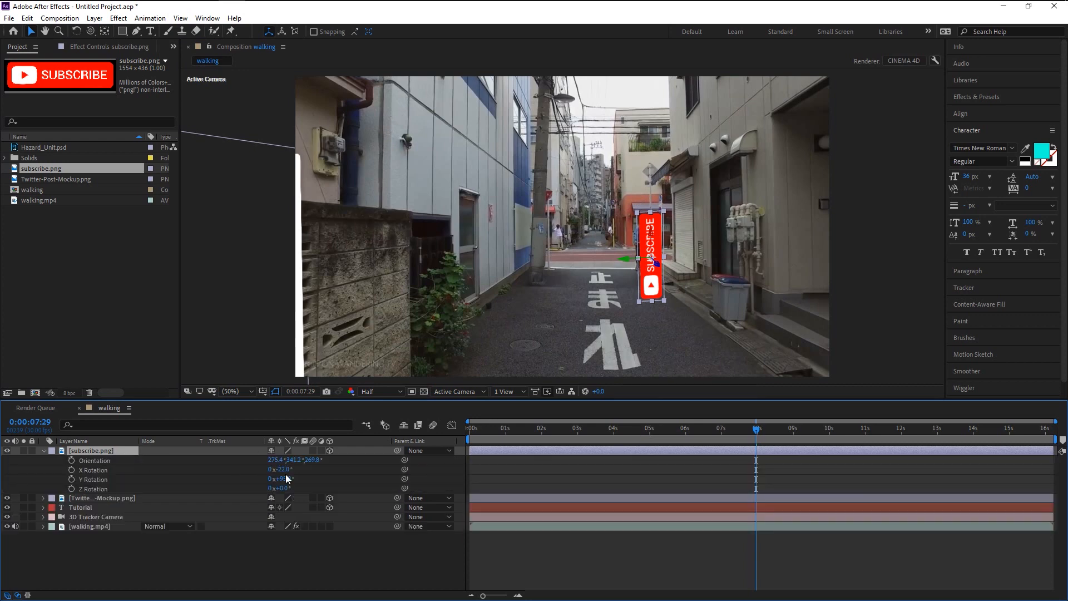
{"action": "left_click_drag", "start_coordinate": [279, 470], "coordinate": [279, 469]}
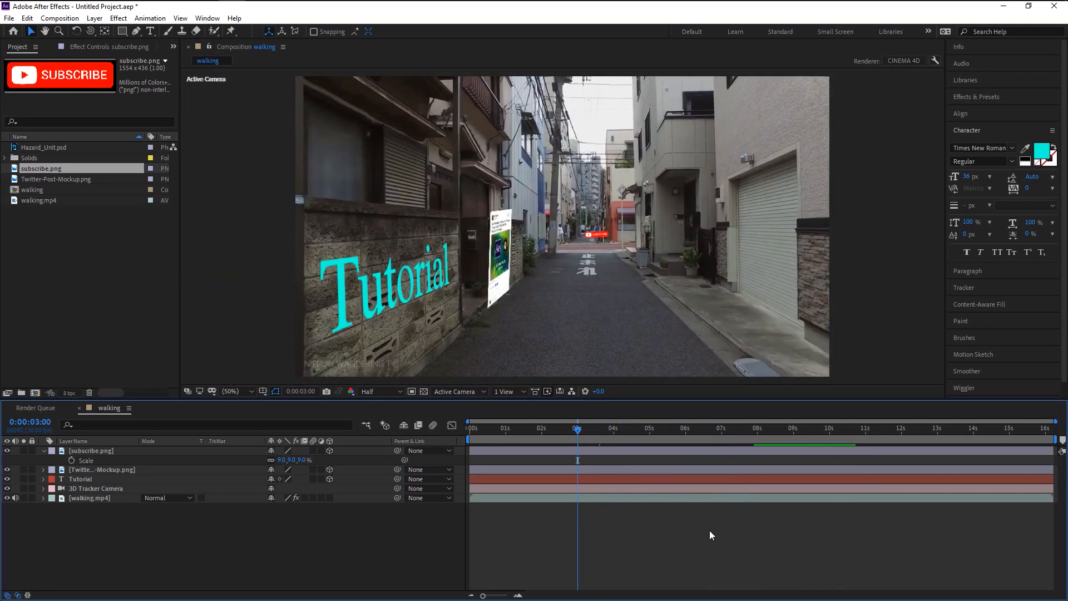
{"action": "left_click", "coordinate": [80, 478]}
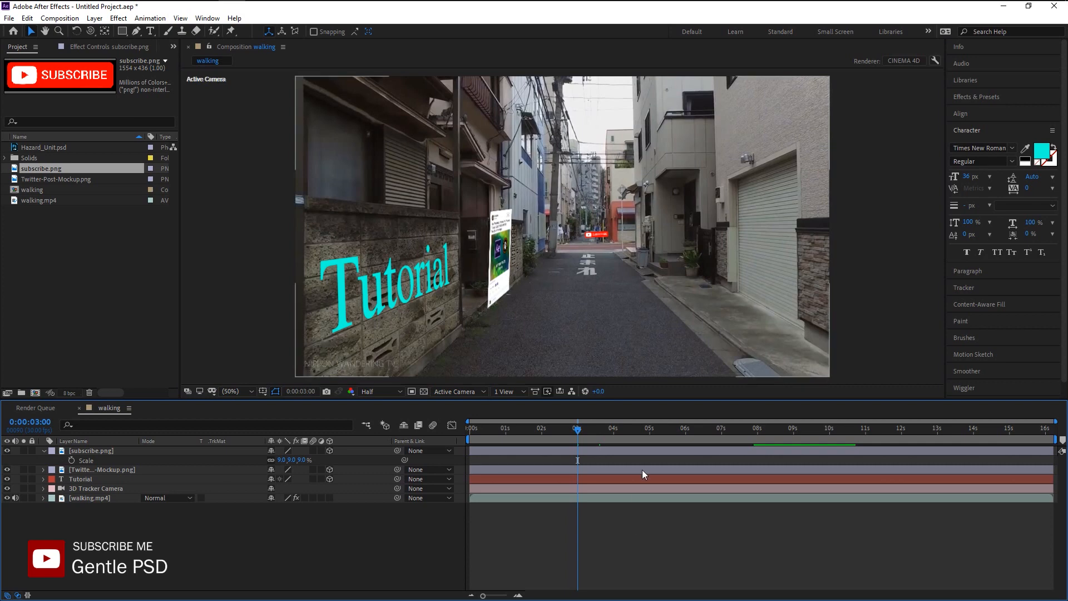
{"action": "left_click", "coordinate": [892, 427]}
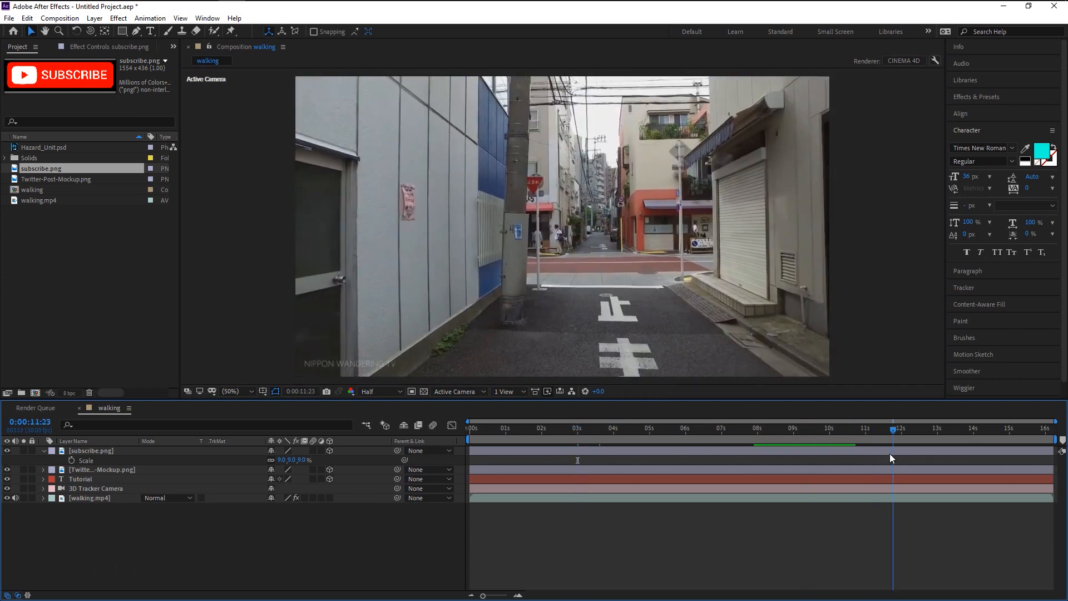
{"action": "left_click", "coordinate": [911, 429]}
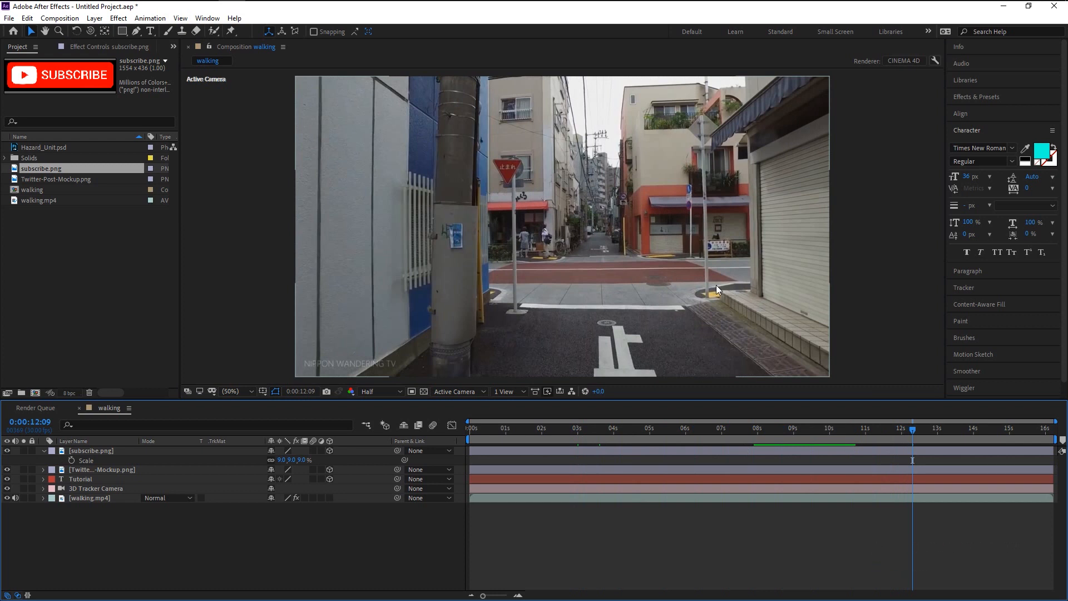
{"action": "mouse_move", "coordinate": [751, 346]}
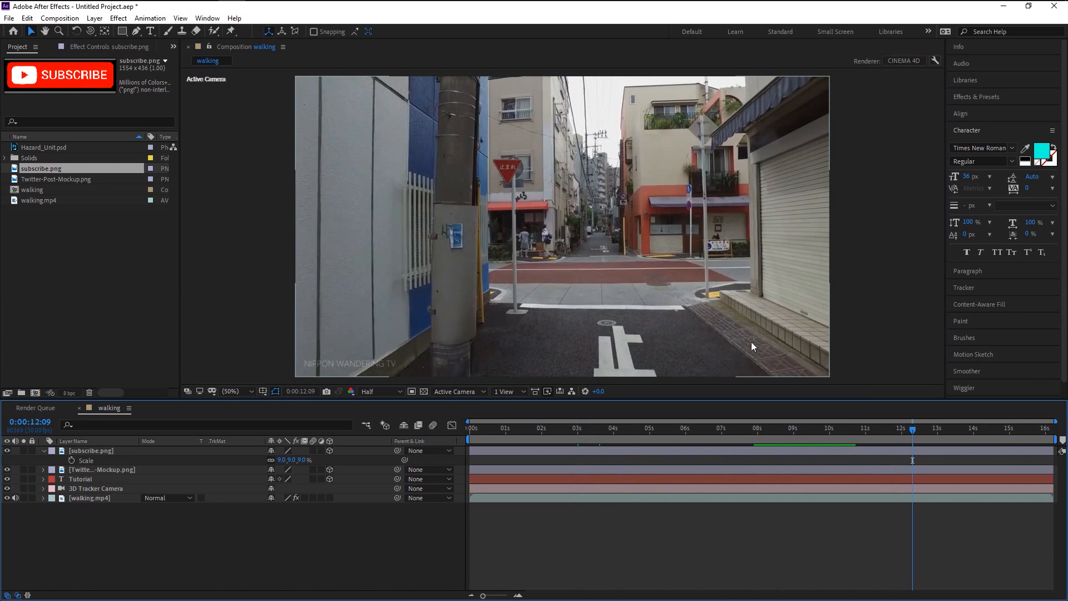
{"action": "mouse_move", "coordinate": [772, 436]}
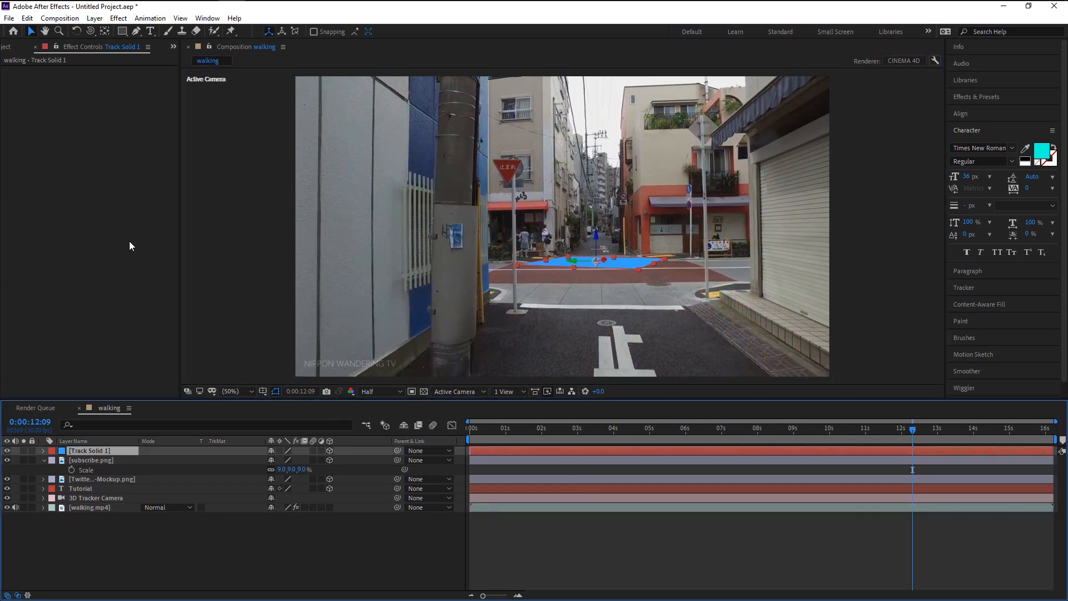
Bring Hazard_Unit.psd from the project panel into the composition and check its placement earlier in the clip
{"action": "left_click", "coordinate": [16, 46]}
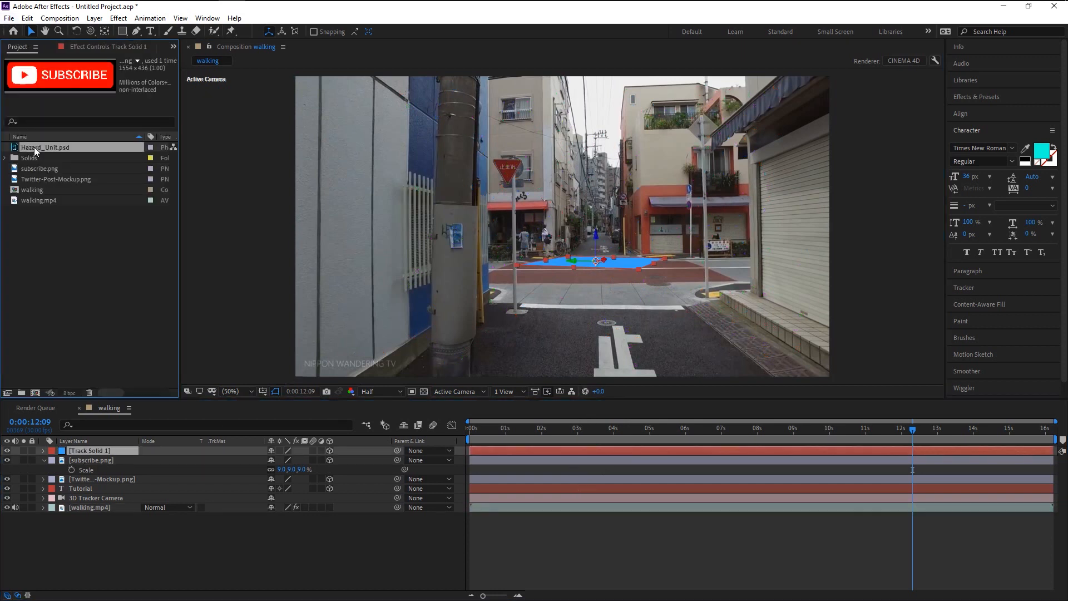
{"action": "double_click", "coordinate": [89, 451]}
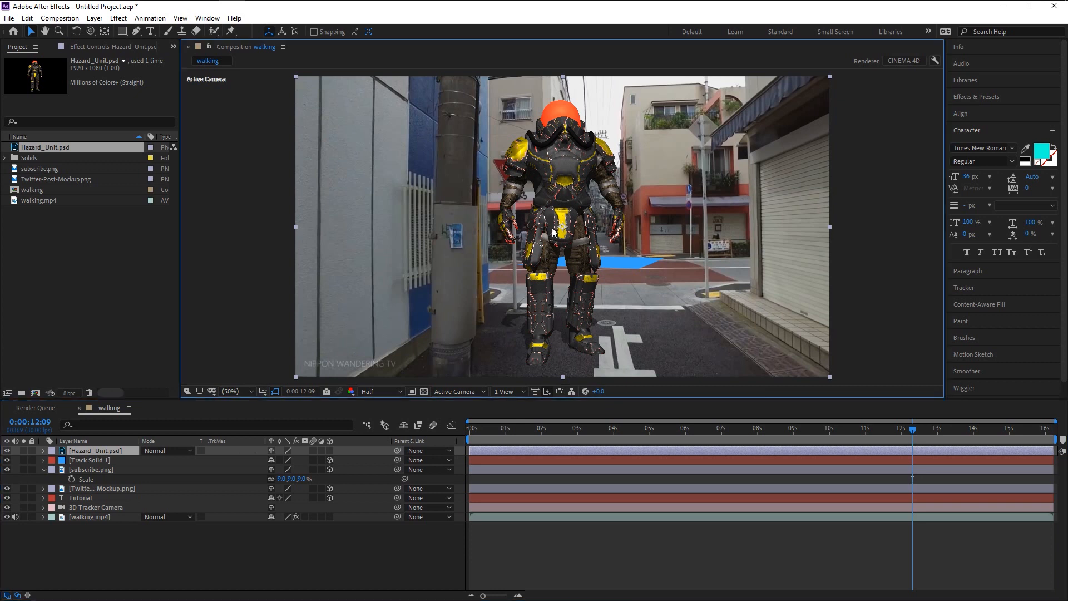
{"action": "mouse_move", "coordinate": [135, 460]}
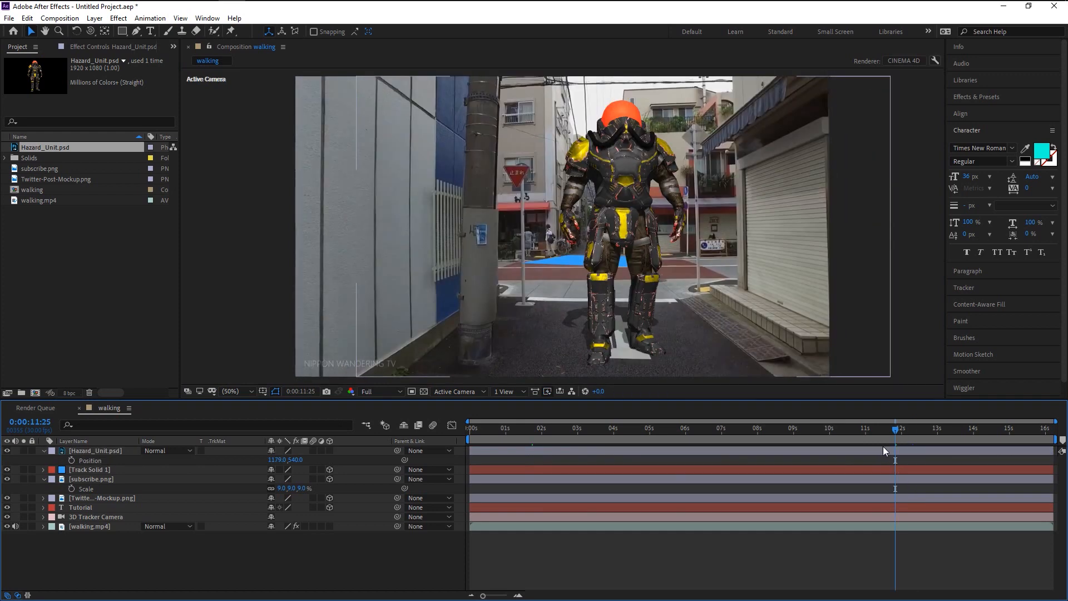
{"action": "left_click_drag", "start_coordinate": [894, 427], "coordinate": [800, 427]}
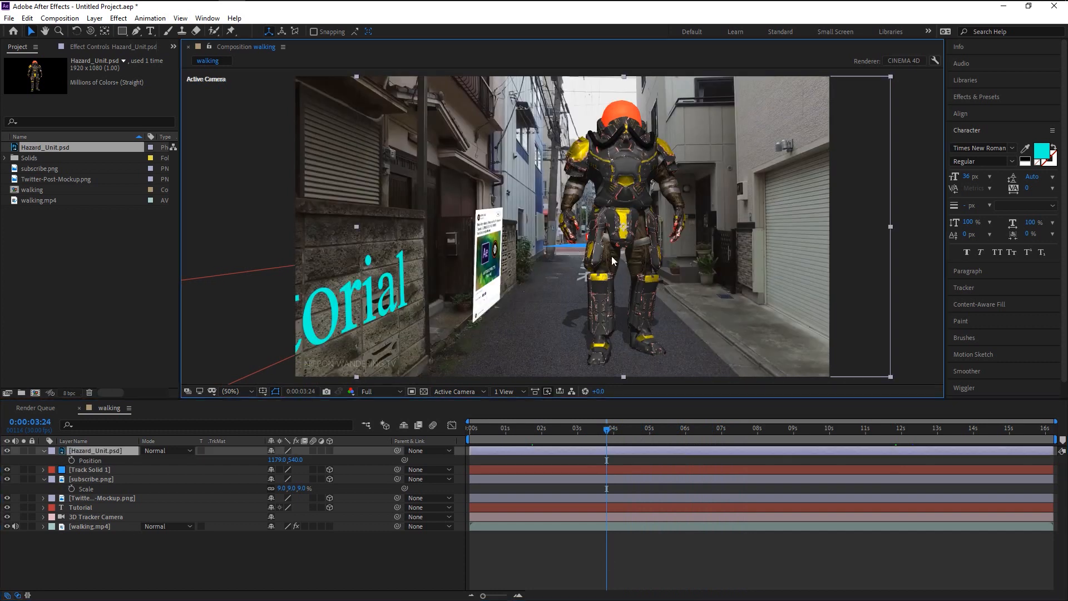
Near 13s at 100% zoom, select the Hazard_Unit soldier and raise its Scale to full standing height
{"action": "left_click", "coordinate": [946, 427]}
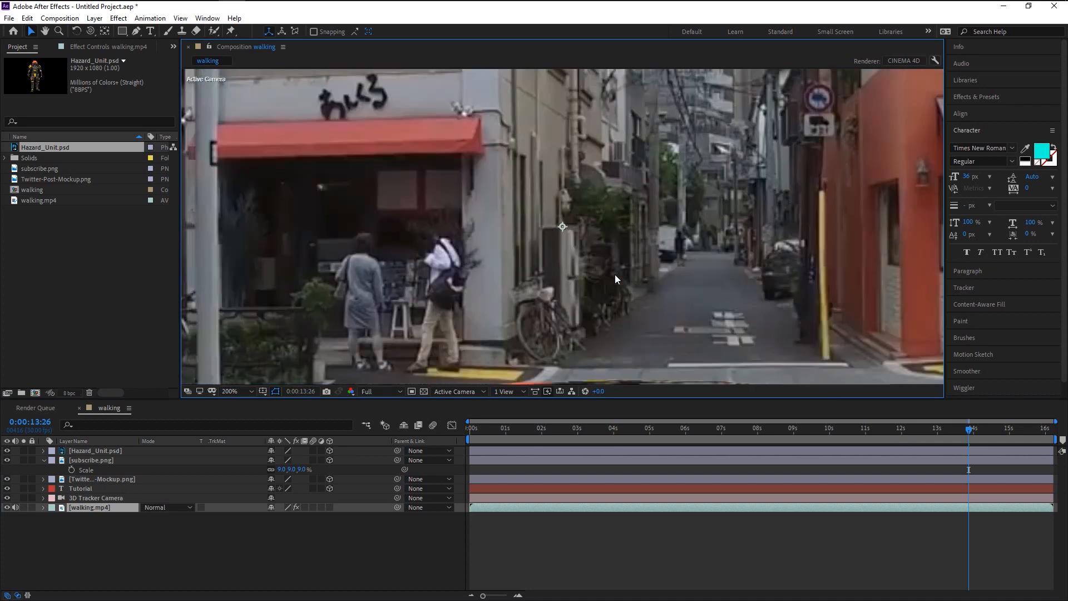
{"action": "left_click", "coordinate": [244, 390]}
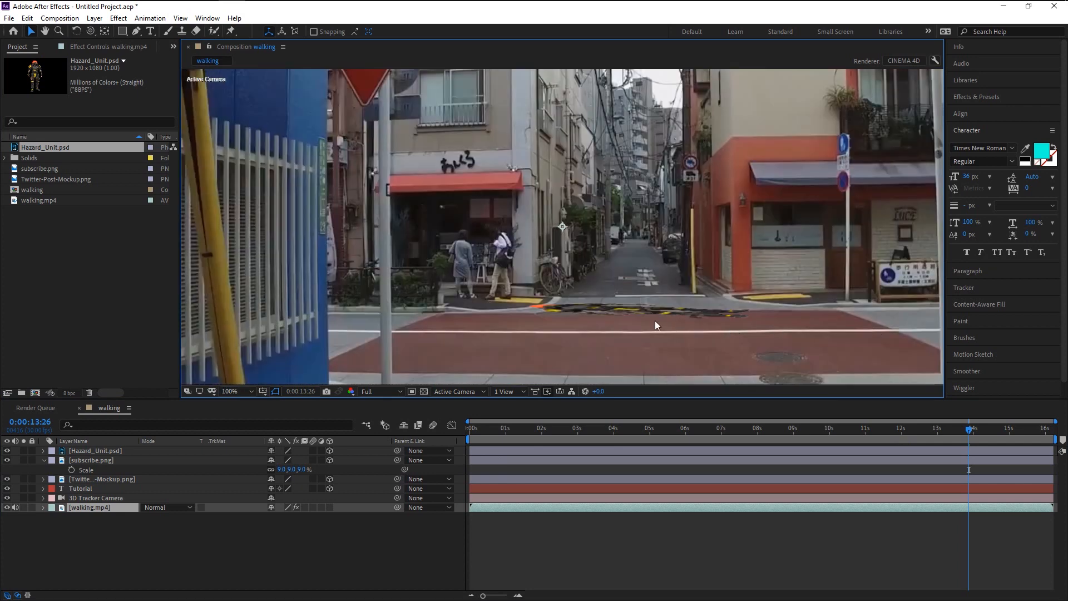
{"action": "mouse_move", "coordinate": [672, 316]}
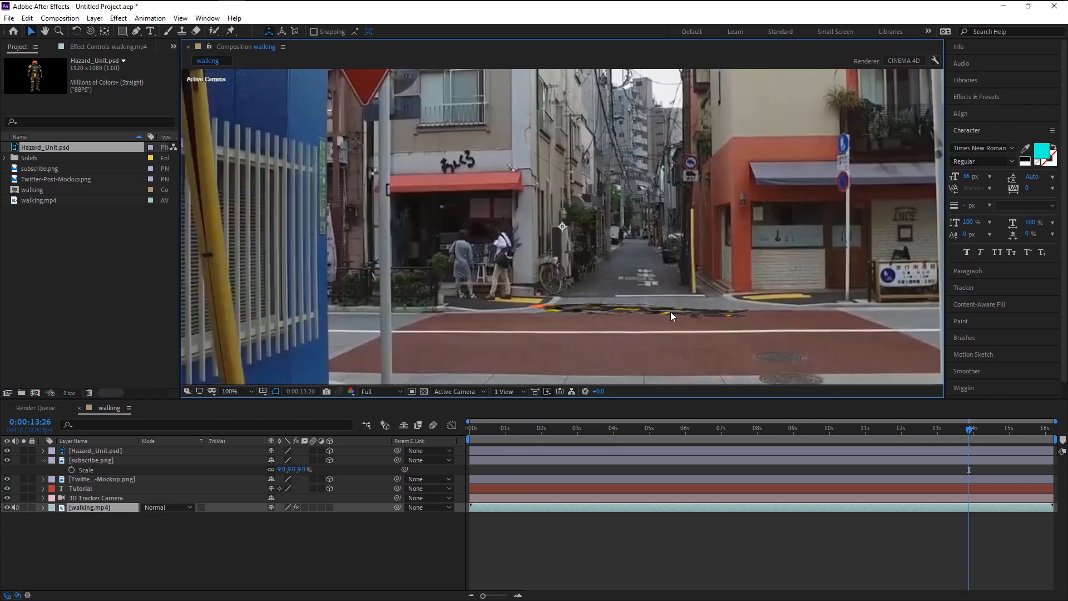
{"action": "left_click", "coordinate": [94, 450]}
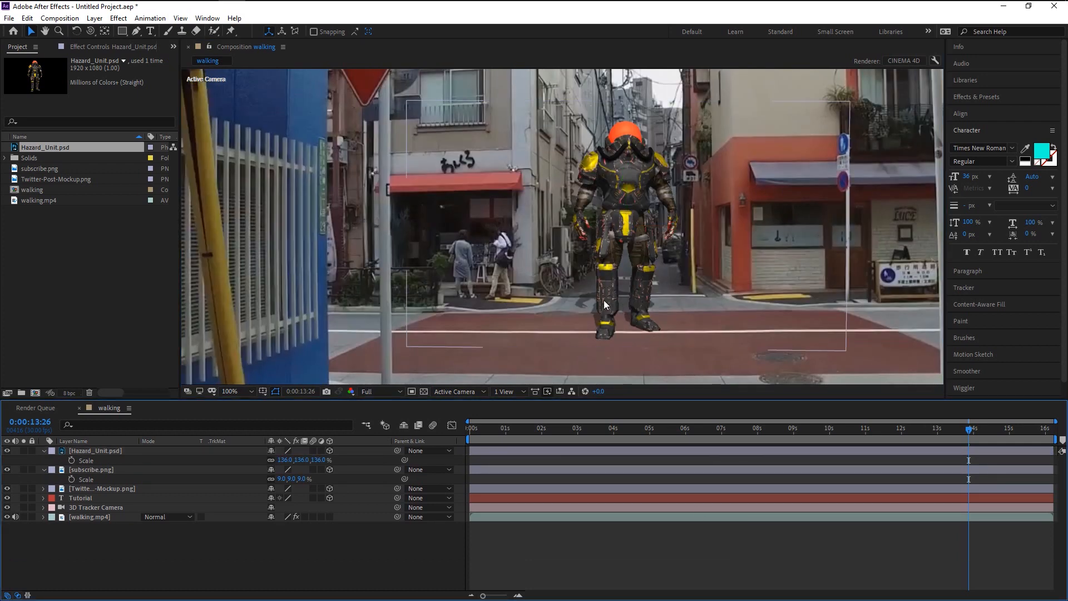
{"action": "left_click", "coordinate": [95, 451]}
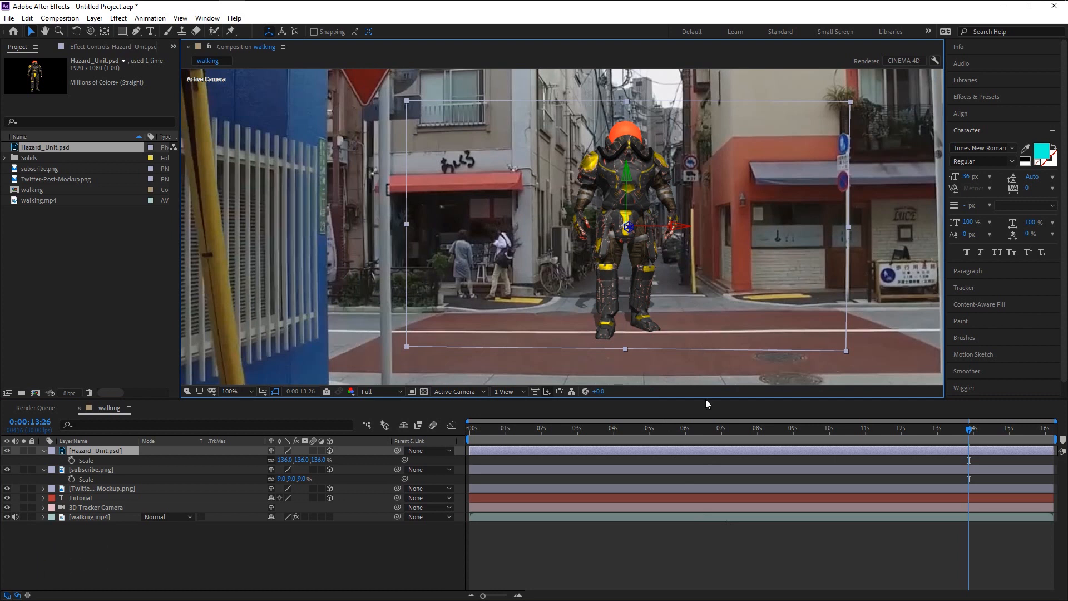
{"action": "mouse_move", "coordinate": [712, 445]}
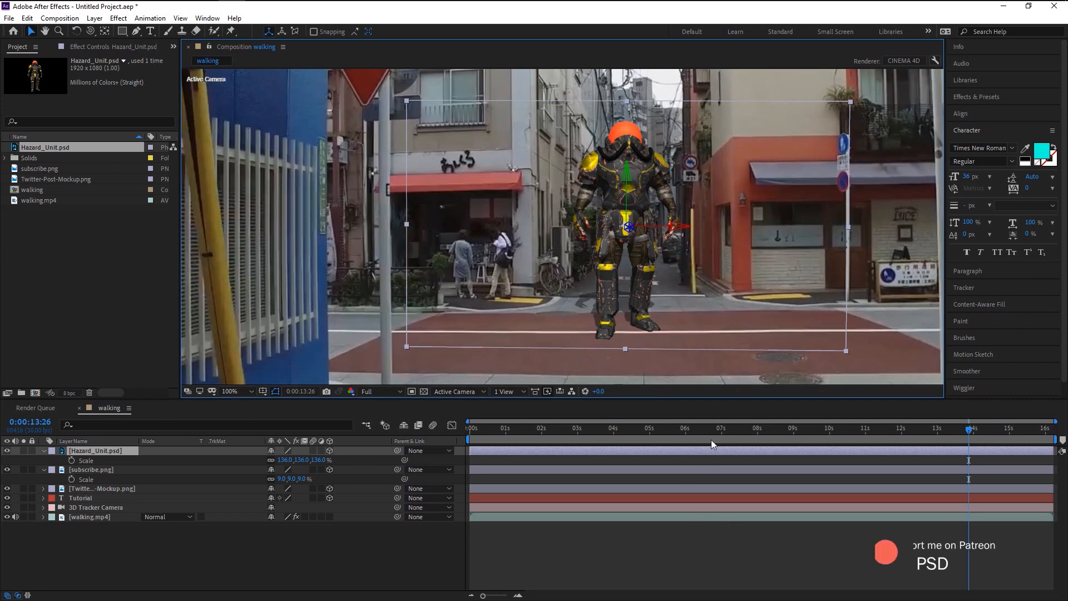
Scrub back through 6s to 0:00 to review text, Twitter image, subscribe sign and soldier together
{"action": "left_click", "coordinate": [679, 427]}
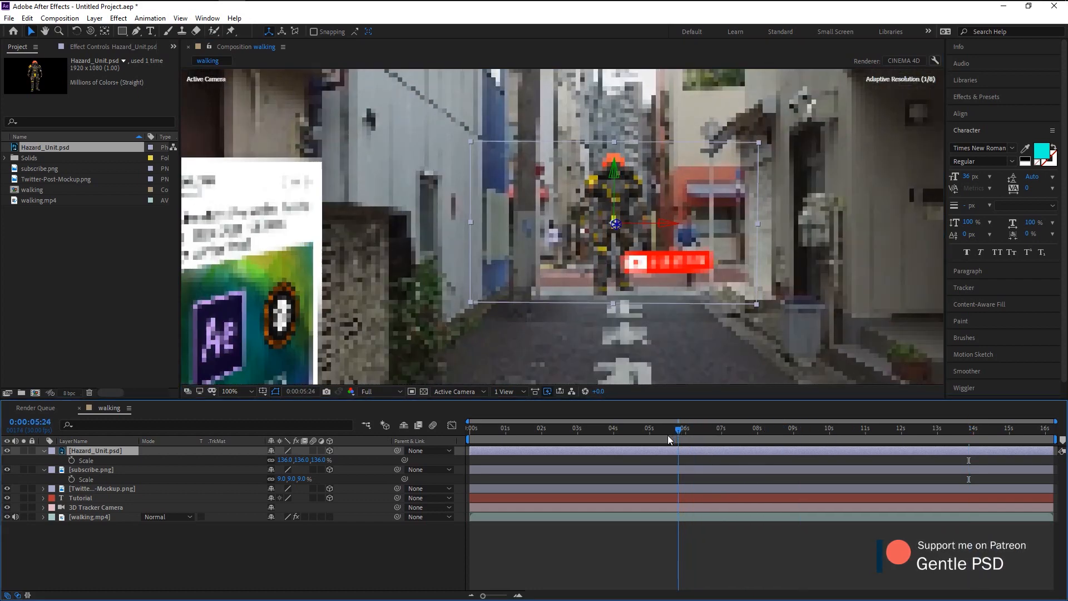
{"action": "left_click", "coordinate": [577, 427]}
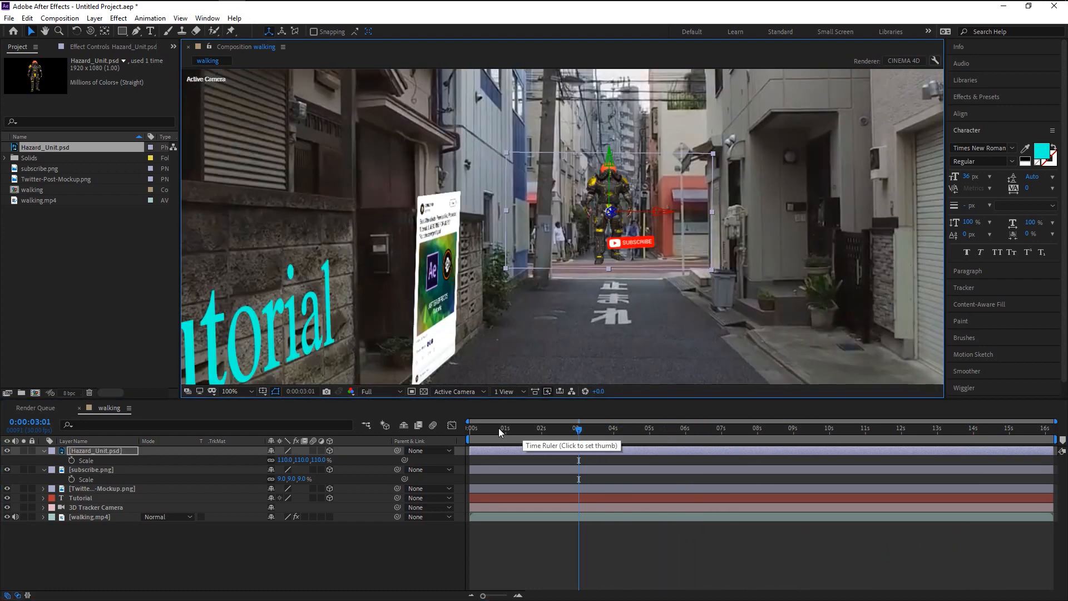
{"action": "left_click", "coordinate": [471, 427]}
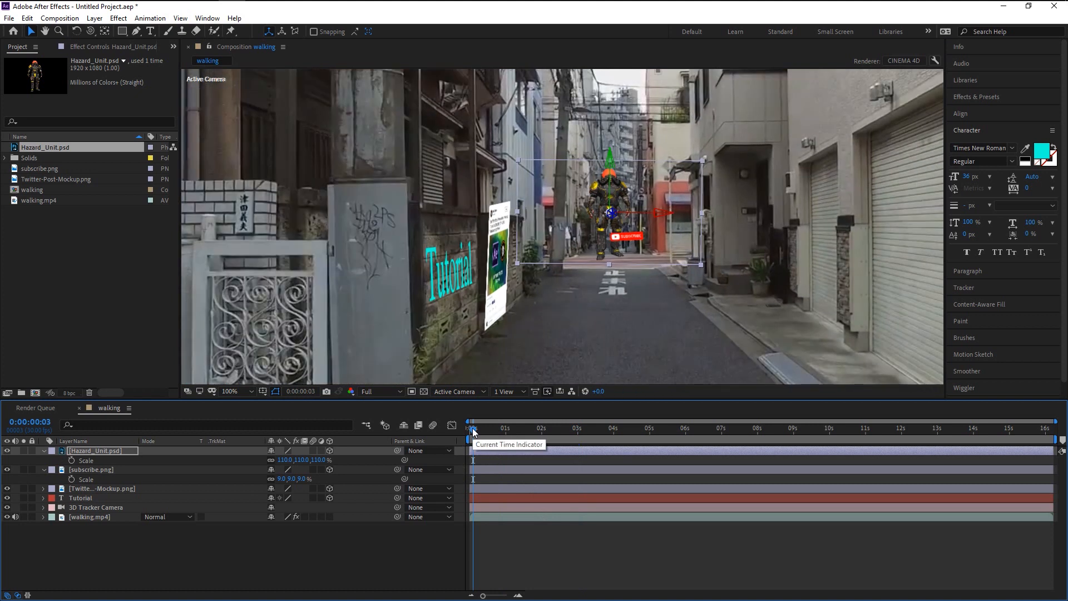